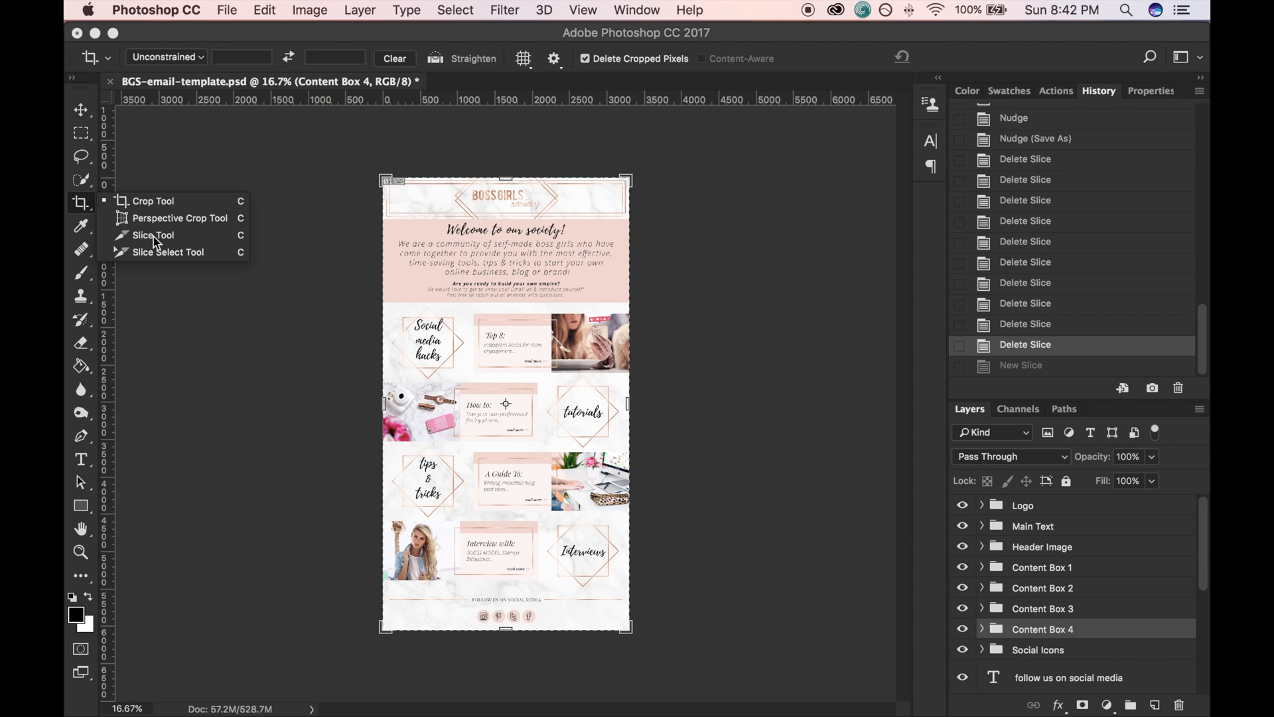
Pick the Slice Tool from the Crop tool flyout for the BGS email template
{"action": "left_click", "coordinate": [153, 235]}
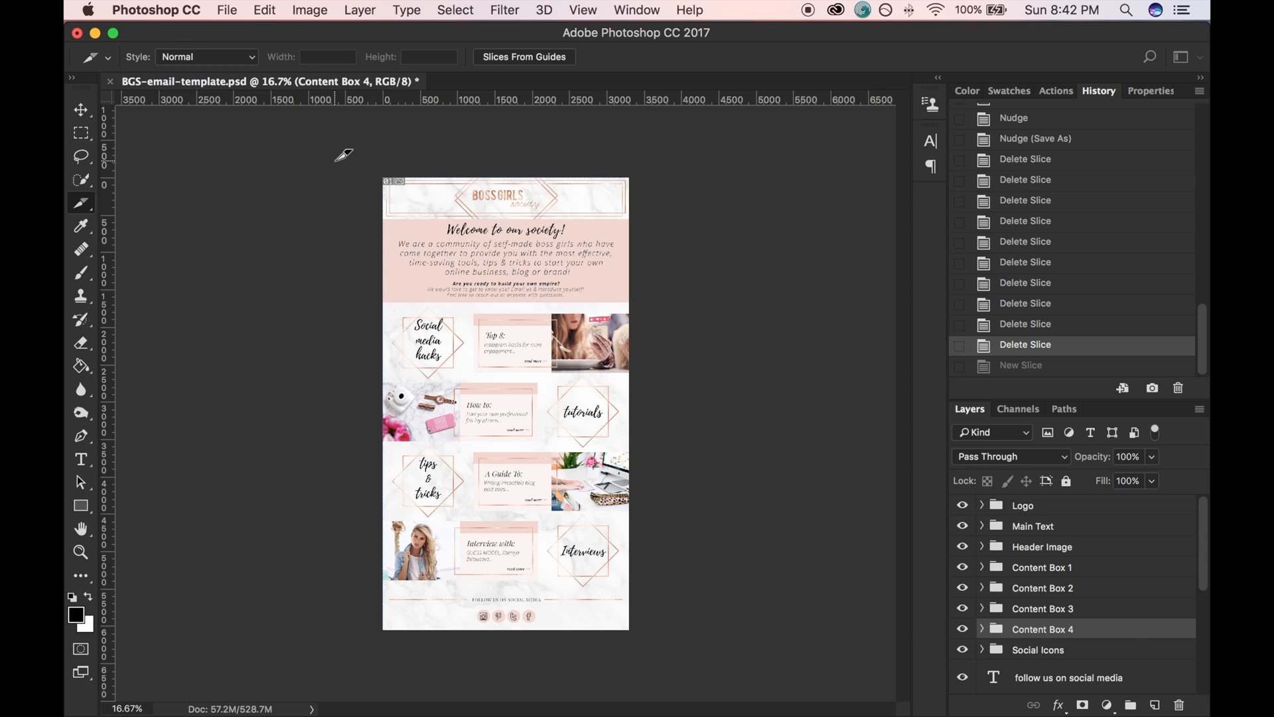
{"action": "mouse_move", "coordinate": [641, 290]}
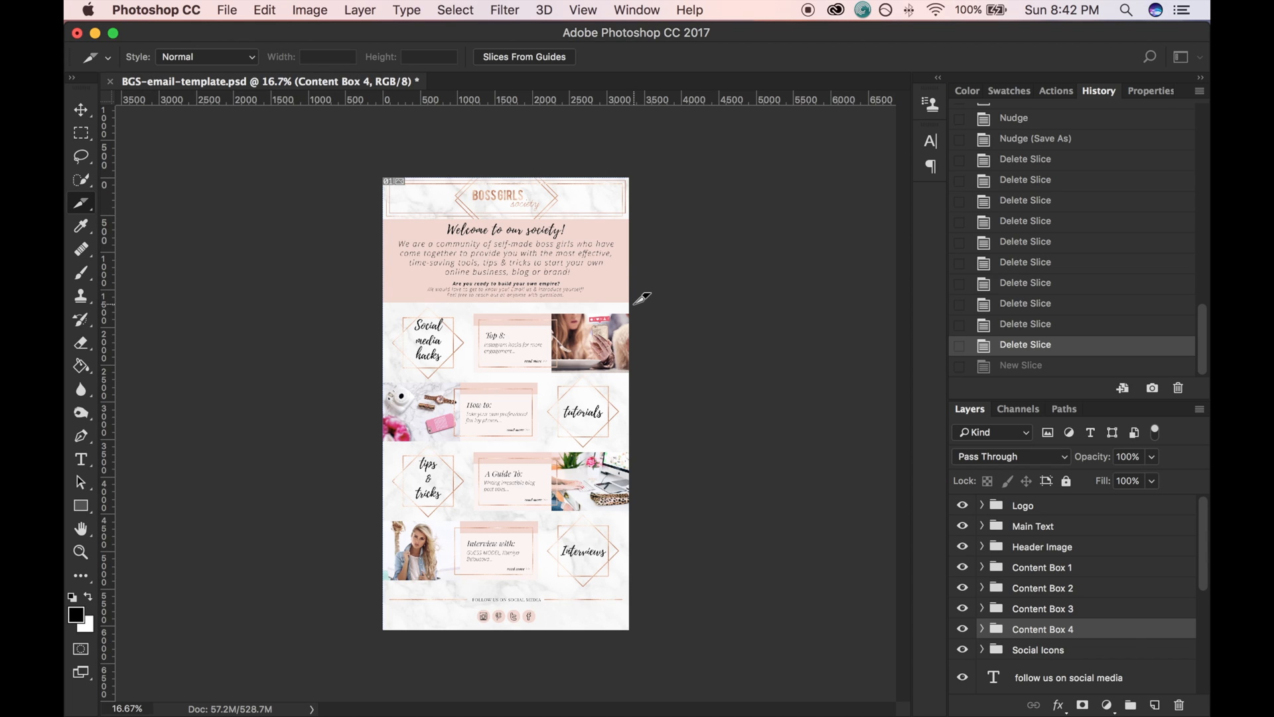
{"action": "mouse_move", "coordinate": [321, 210]}
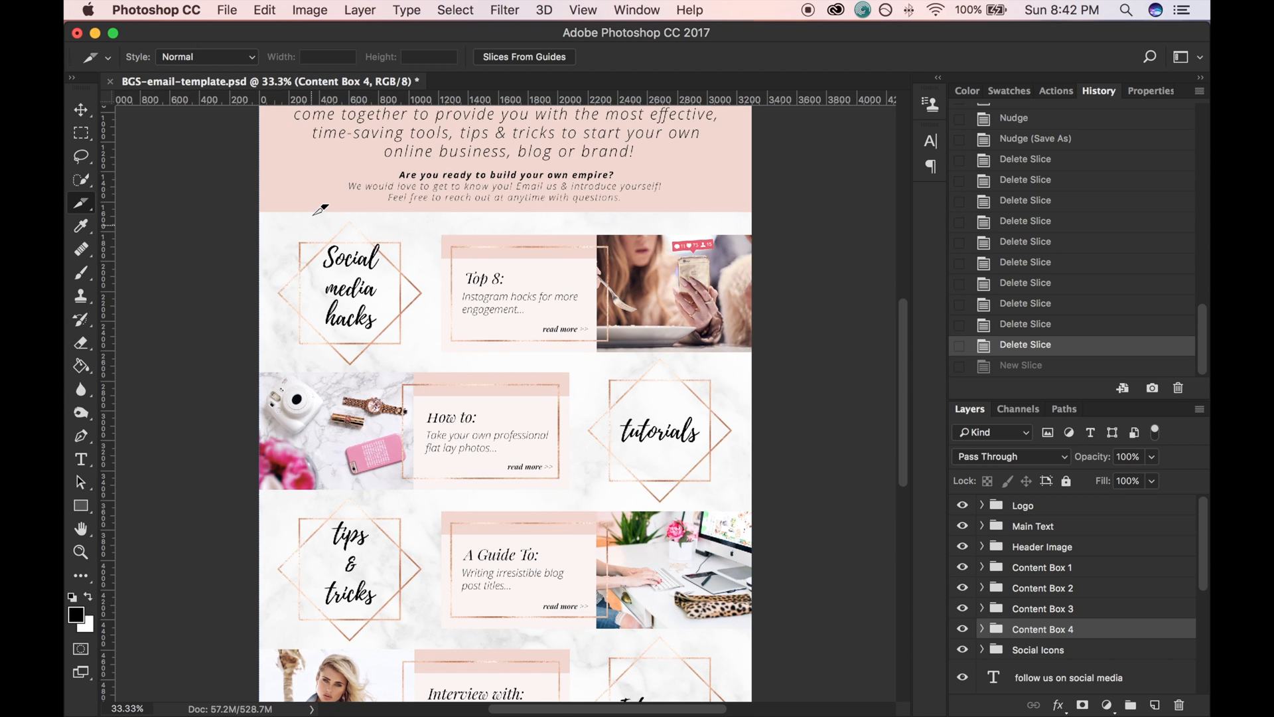
Draw one slice from the top-left corner down past the logo and welcome text
{"action": "scroll", "scroll_direction": "up", "scroll_amount": 3}
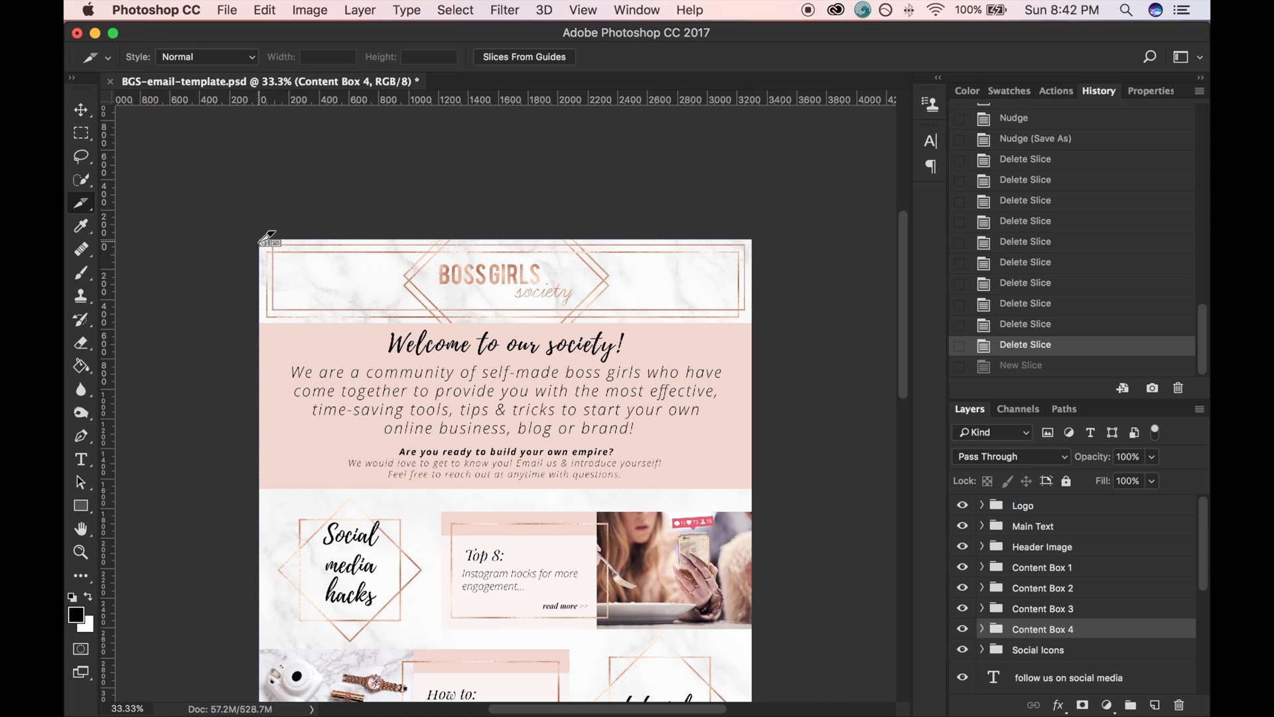
{"action": "mouse_move", "coordinate": [472, 230]}
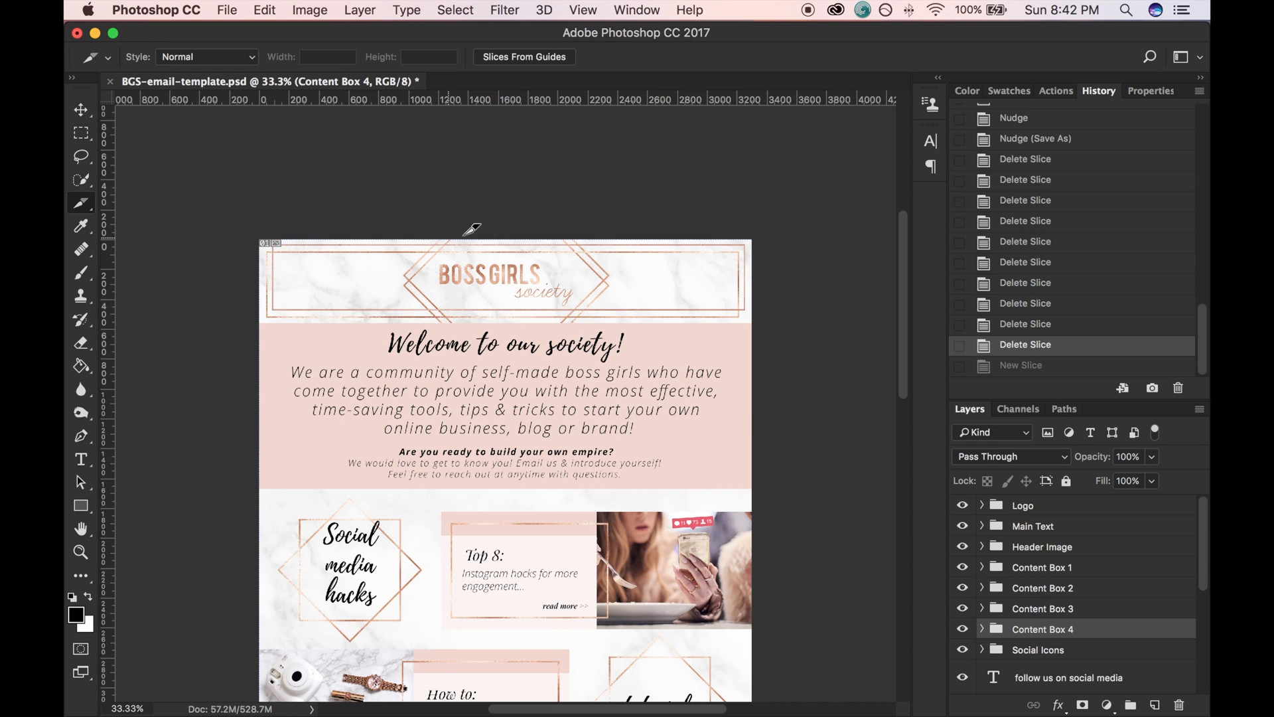
{"action": "mouse_move", "coordinate": [339, 290]}
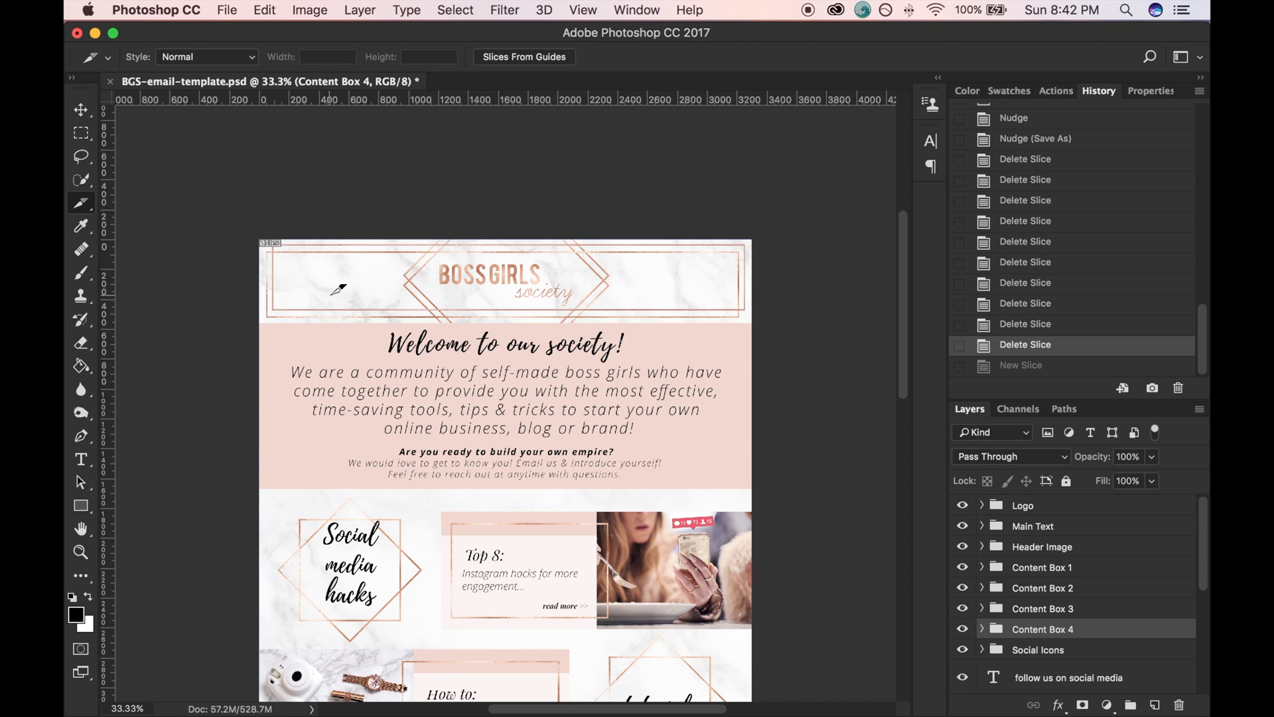
{"action": "mouse_move", "coordinate": [267, 227]}
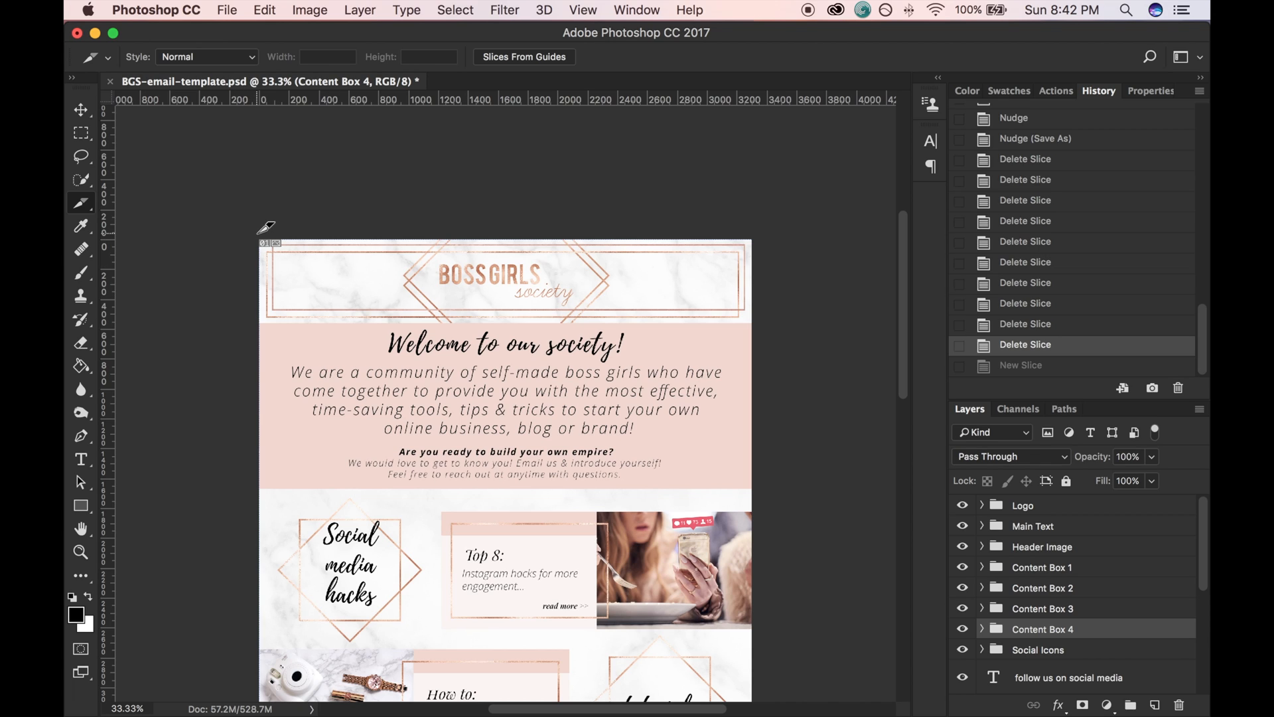
{"action": "mouse_move", "coordinate": [264, 231]}
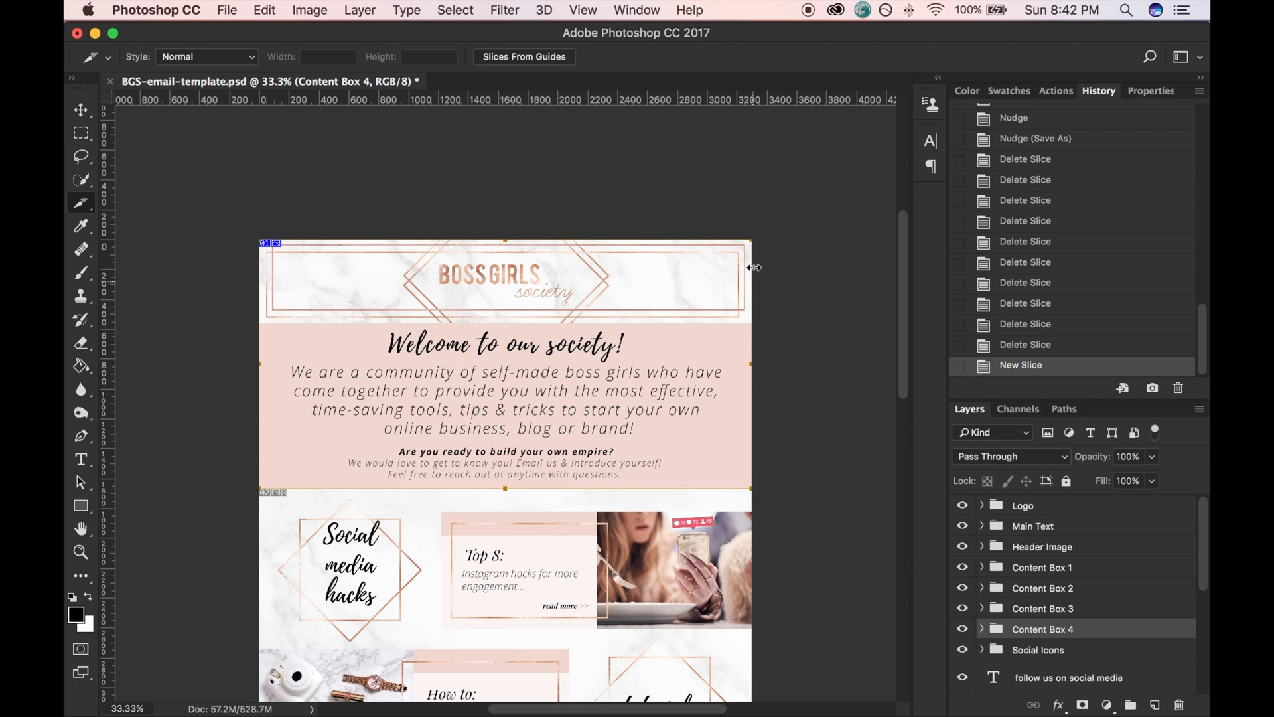
{"action": "mouse_move", "coordinate": [496, 473]}
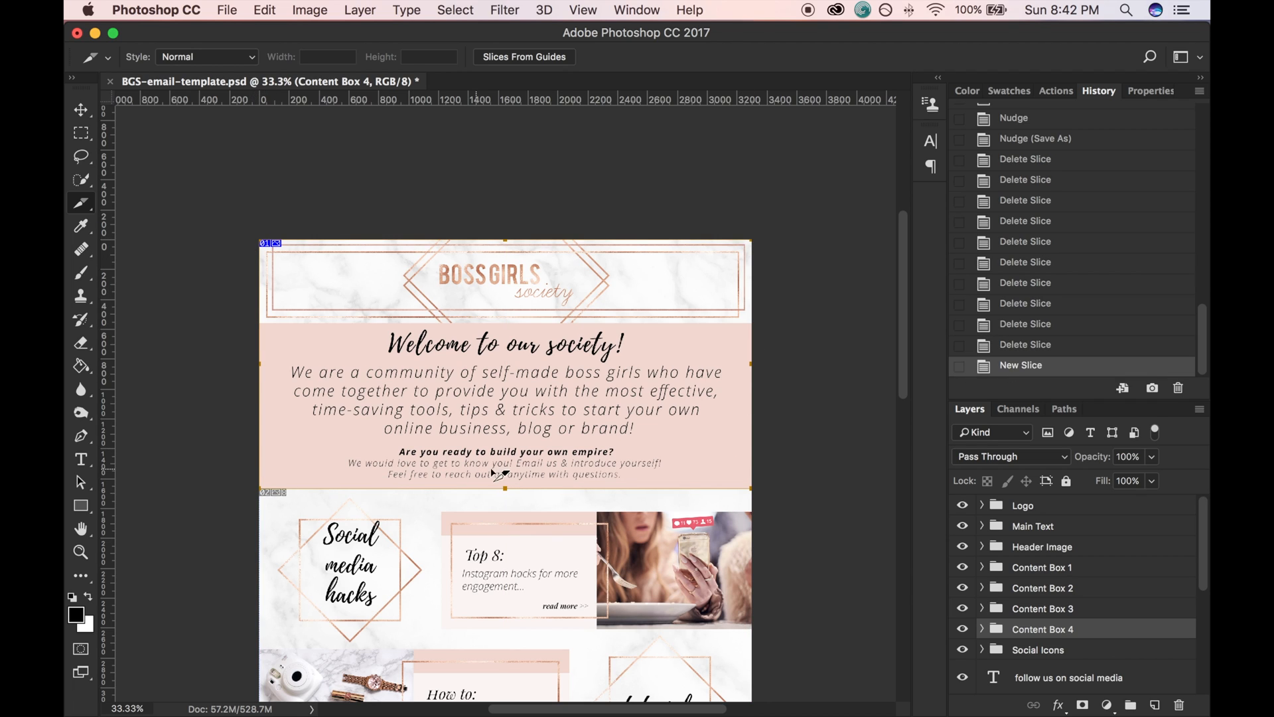
{"action": "scroll", "scroll_direction": "up", "scroll_amount": 3}
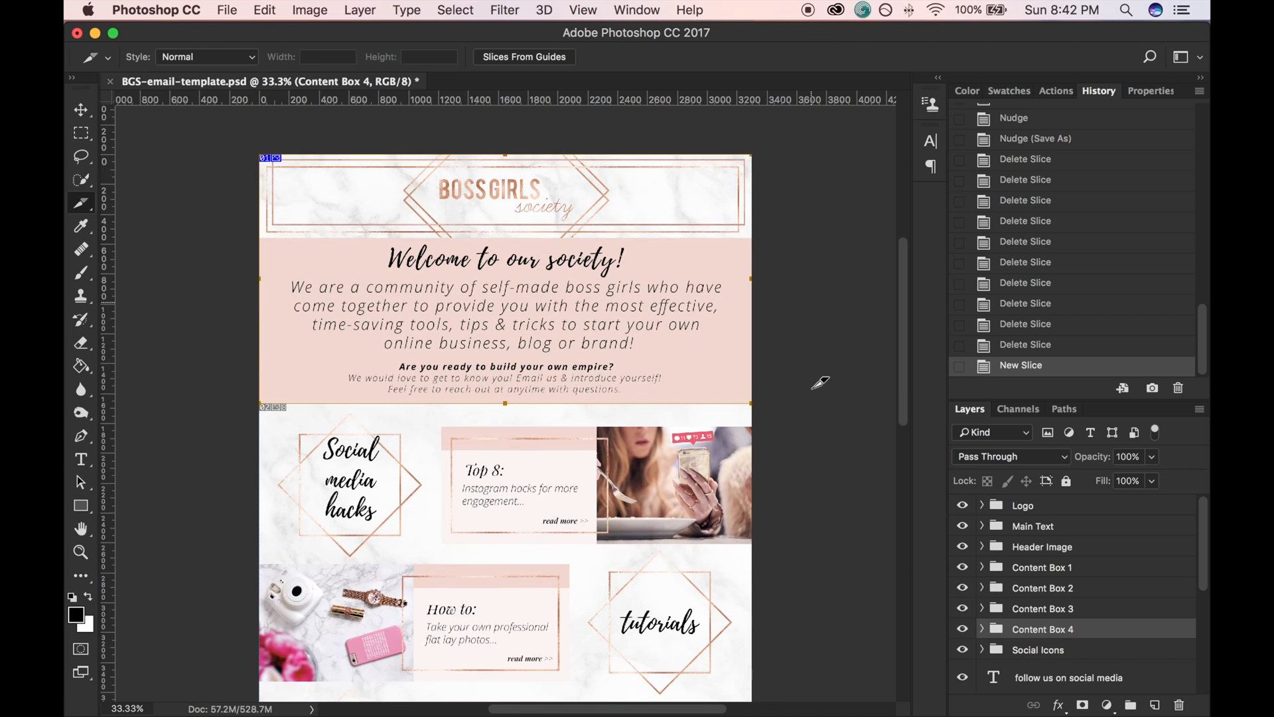
Slice each content box and photo in the grid, down through the Interviews blocks
{"action": "scroll", "scroll_direction": "down", "scroll_amount": 3}
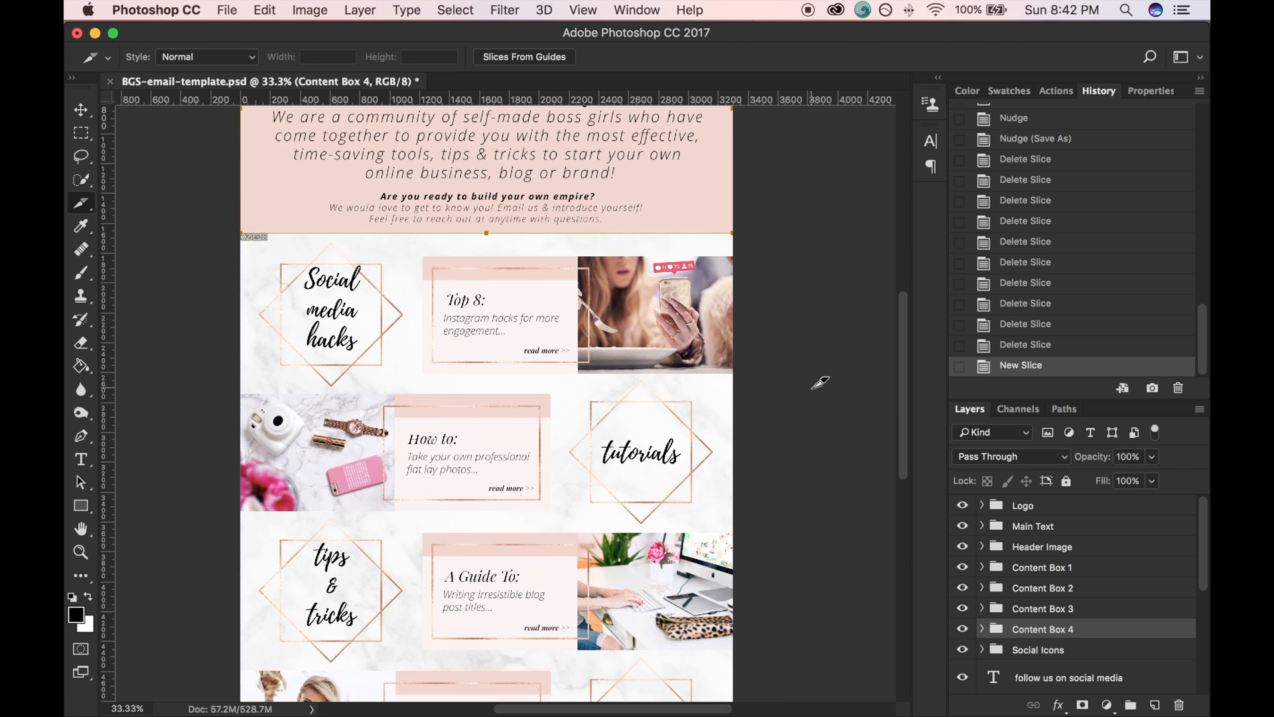
{"action": "mouse_move", "coordinate": [243, 233]}
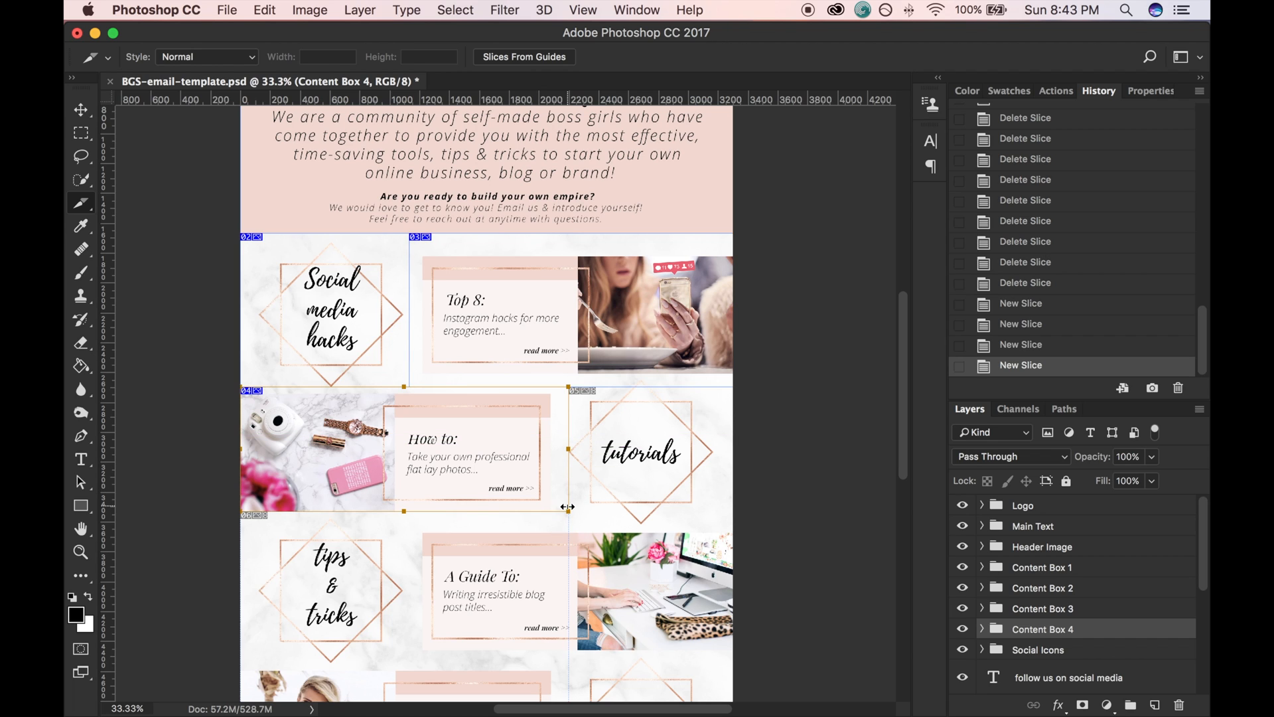
{"action": "mouse_move", "coordinate": [568, 386]}
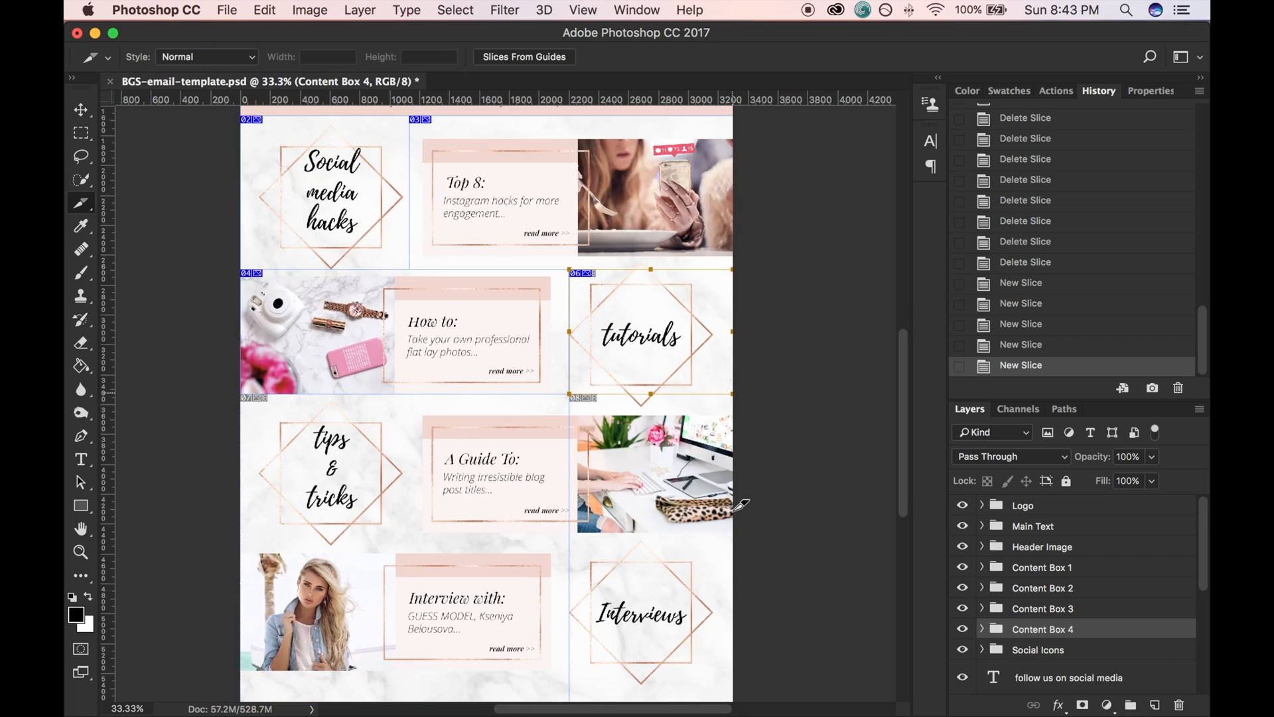
{"action": "scroll", "scroll_direction": "down", "scroll_amount": 3}
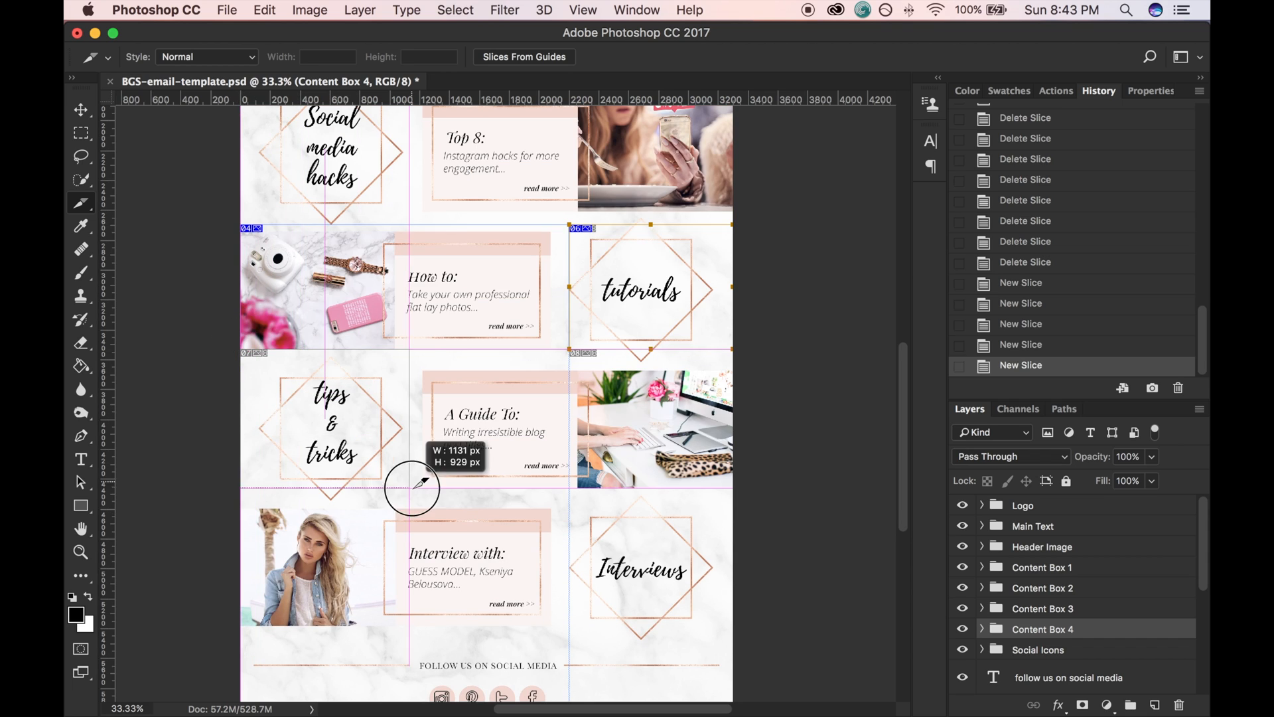
{"action": "scroll", "scroll_direction": "down", "scroll_amount": 3}
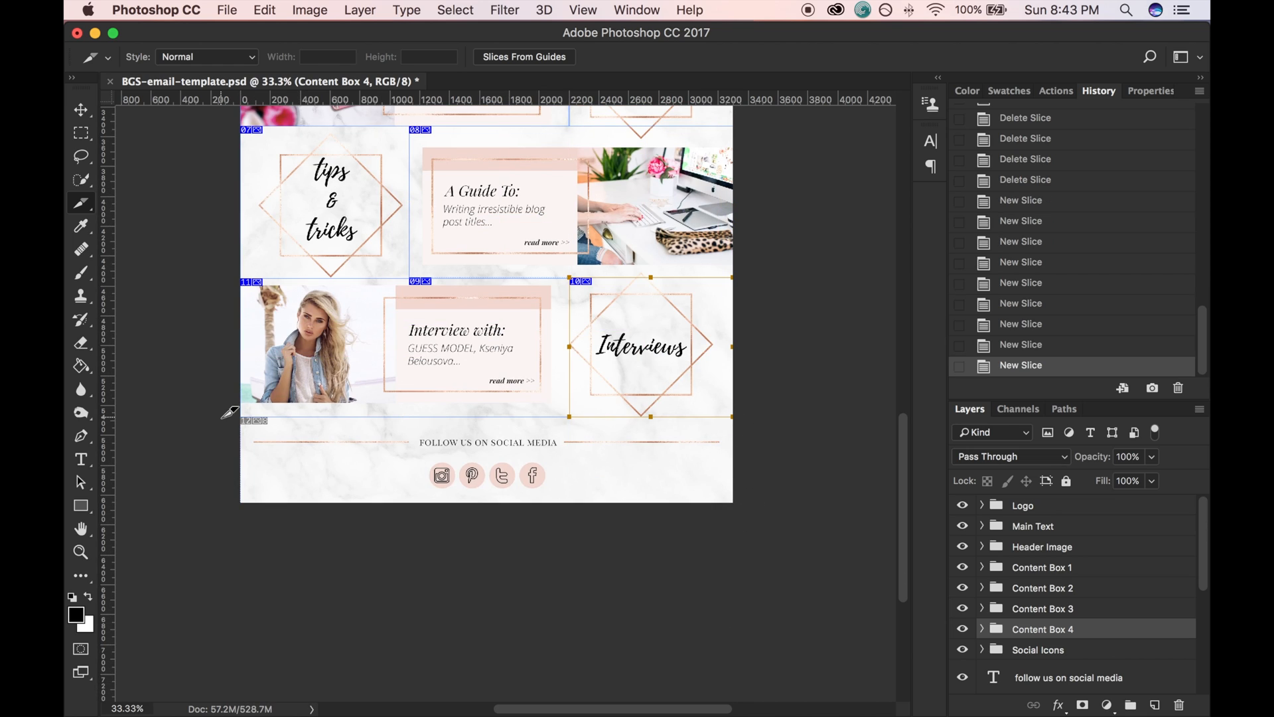
{"action": "mouse_move", "coordinate": [443, 484]}
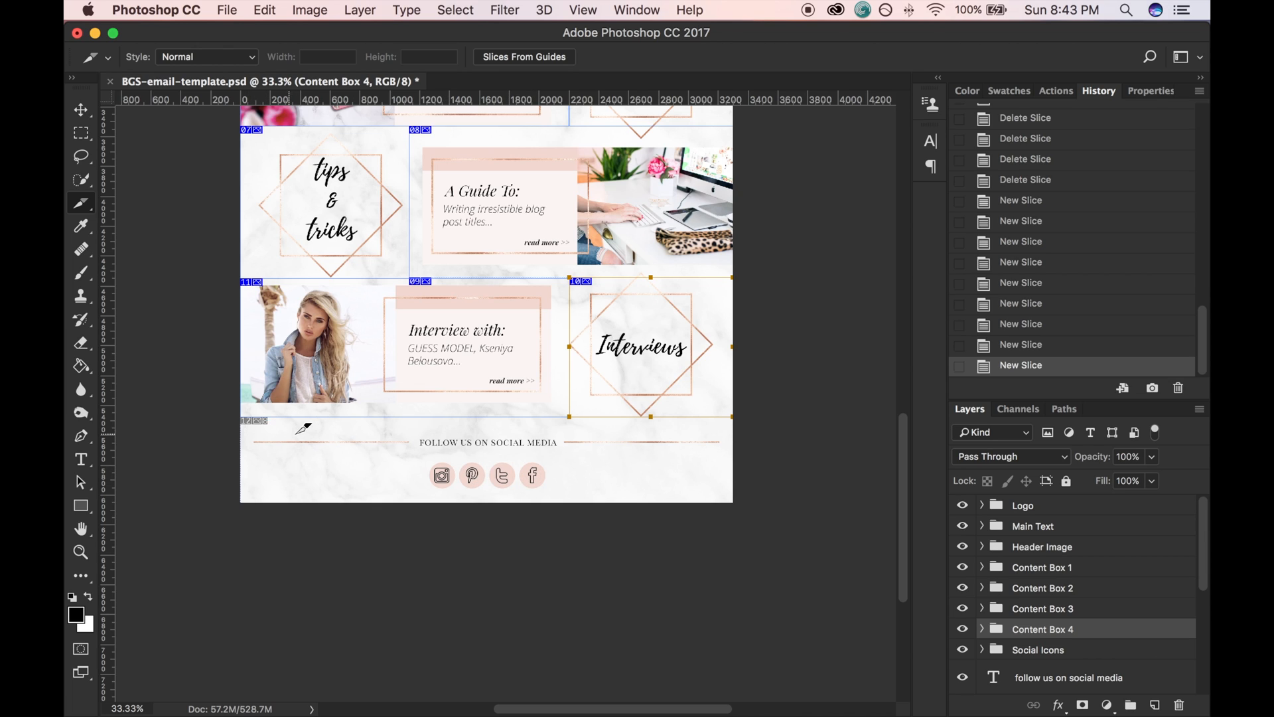
{"action": "mouse_move", "coordinate": [248, 410]}
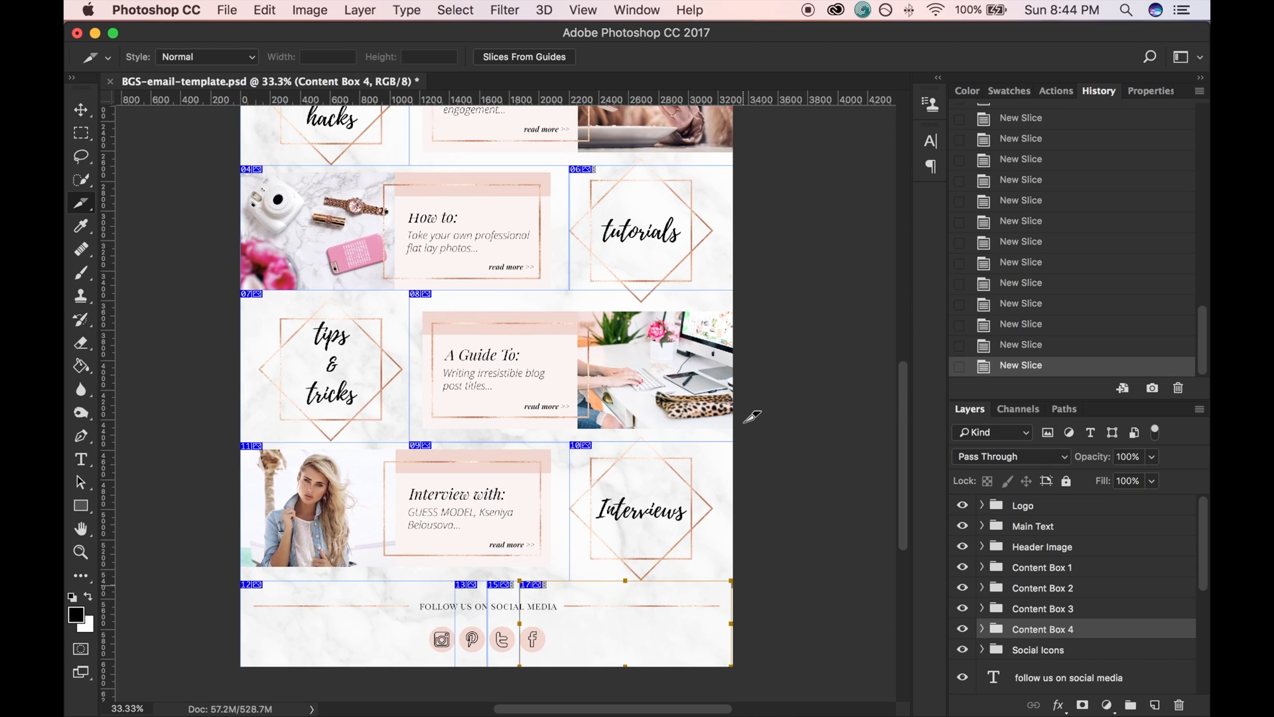
Return to the top of the template and bring up the header slice's context menu
{"action": "scroll", "scroll_direction": "up", "scroll_amount": 3}
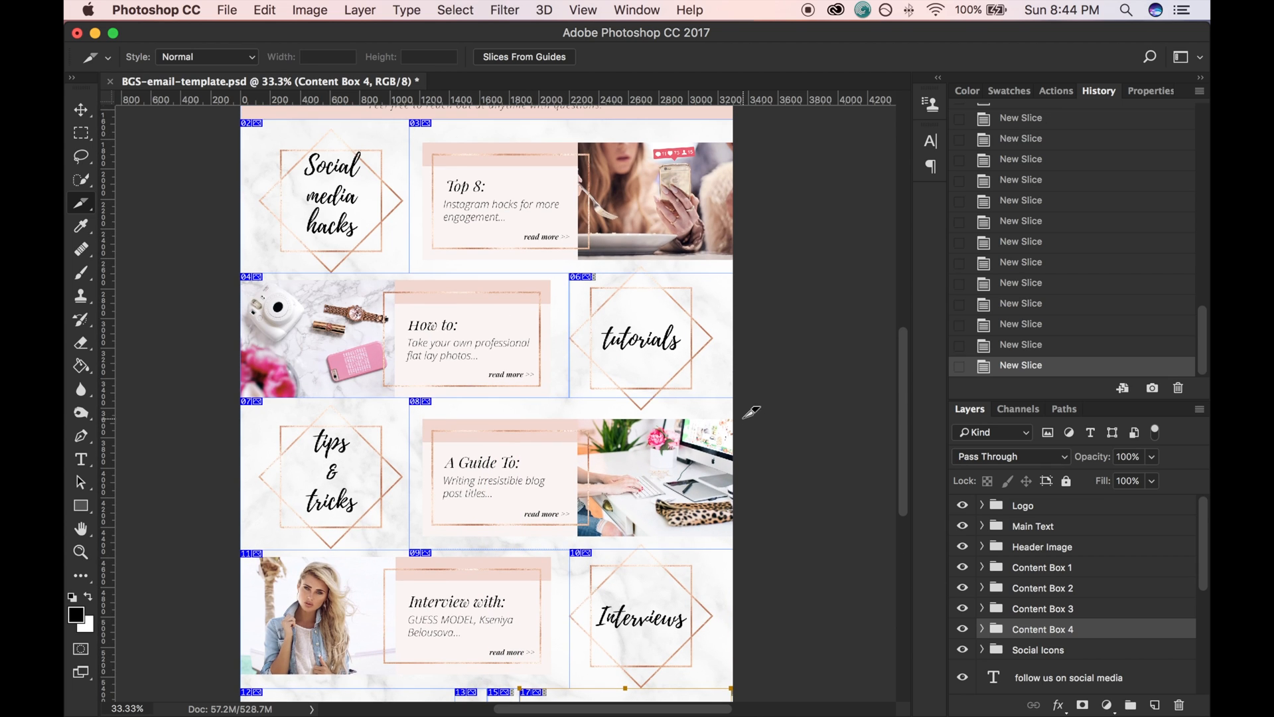
{"action": "scroll", "scroll_direction": "up", "scroll_amount": 3}
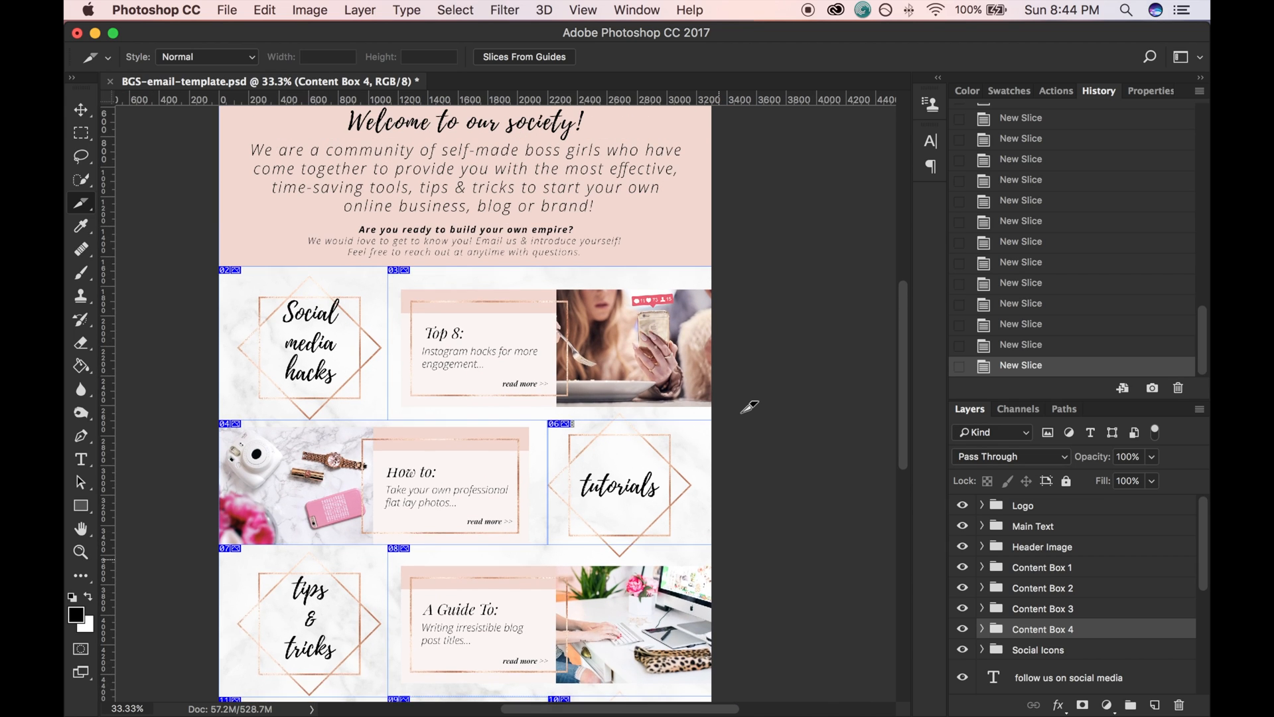
{"action": "scroll", "scroll_direction": "up", "scroll_amount": 3}
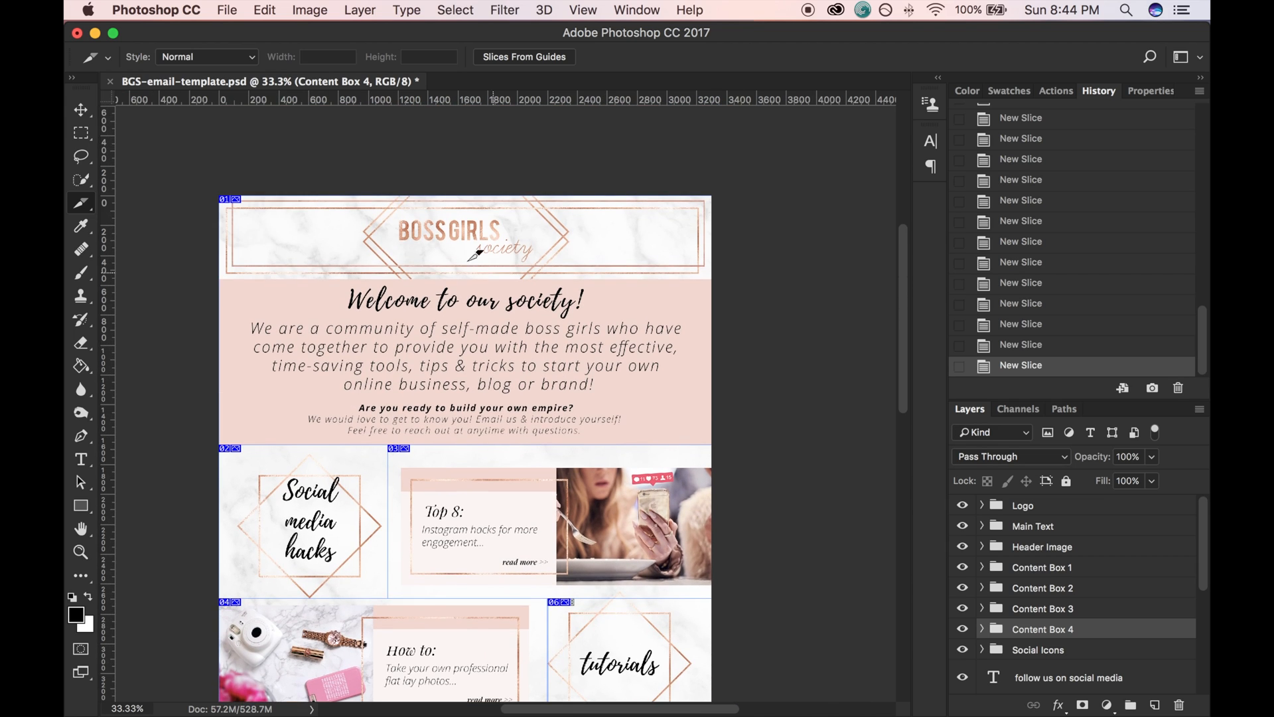
{"action": "right_click", "coordinate": [236, 201]}
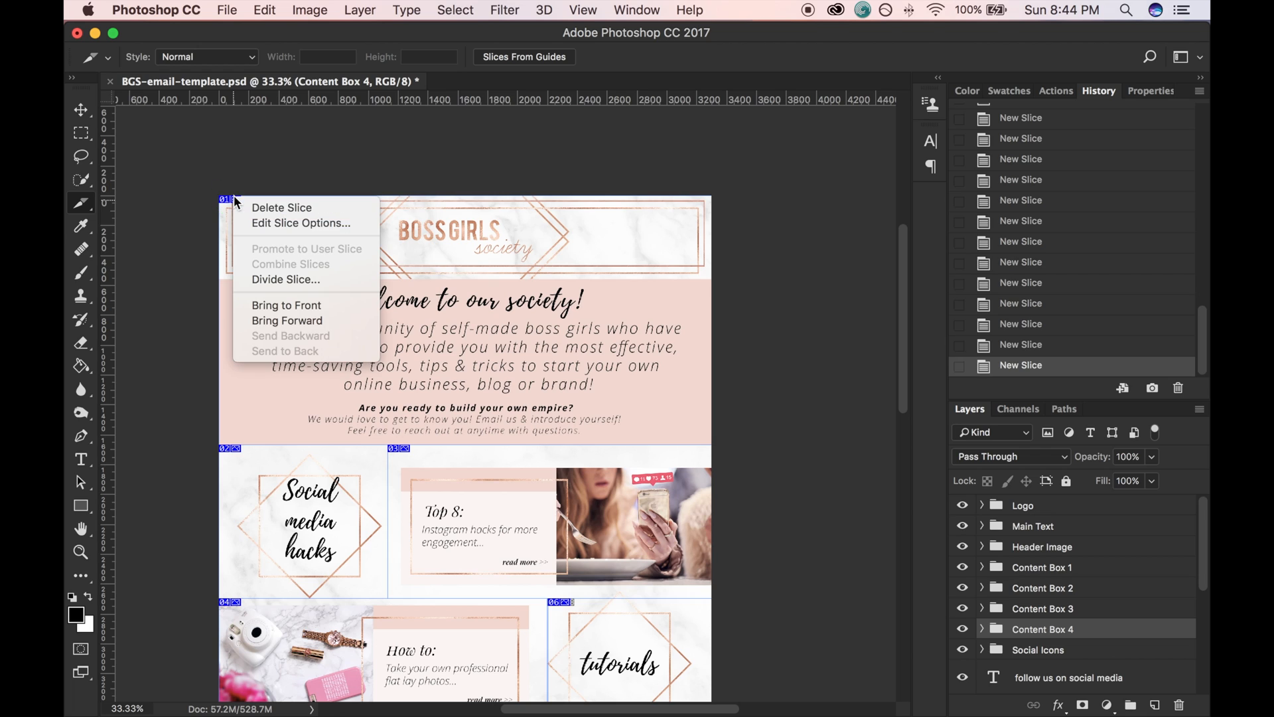
{"action": "mouse_move", "coordinate": [301, 223]}
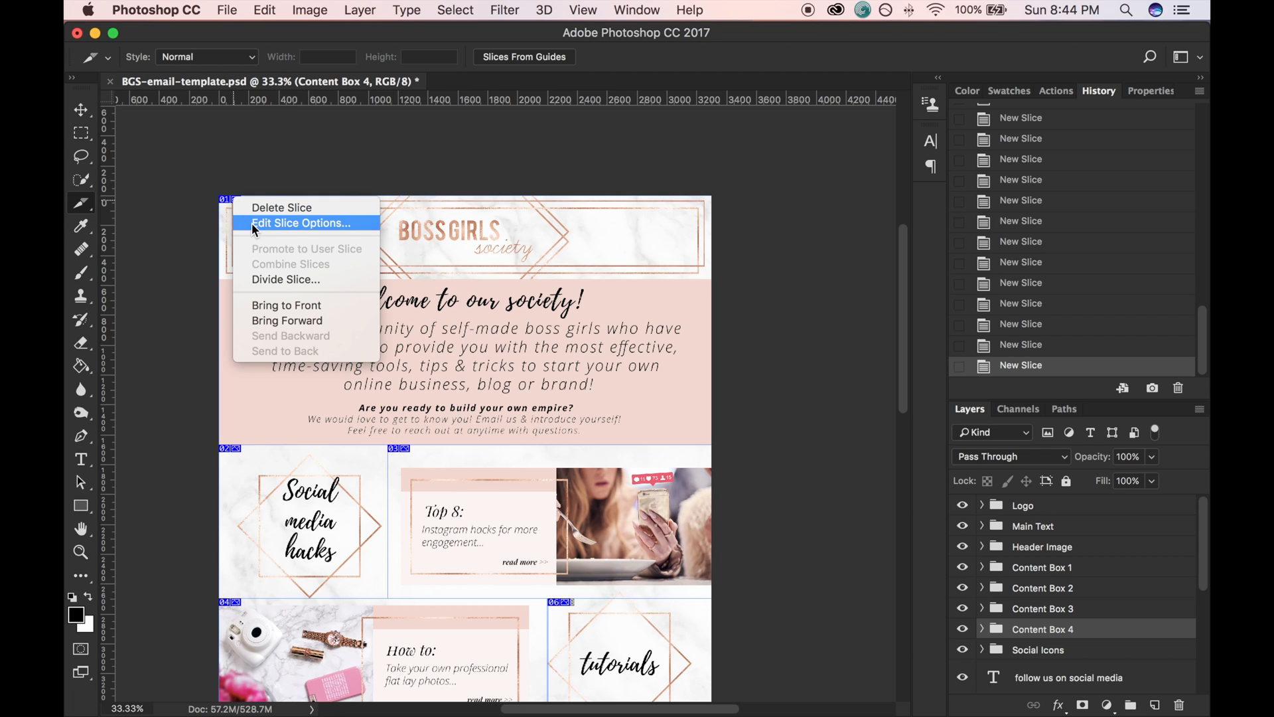
{"action": "left_click", "coordinate": [300, 222]}
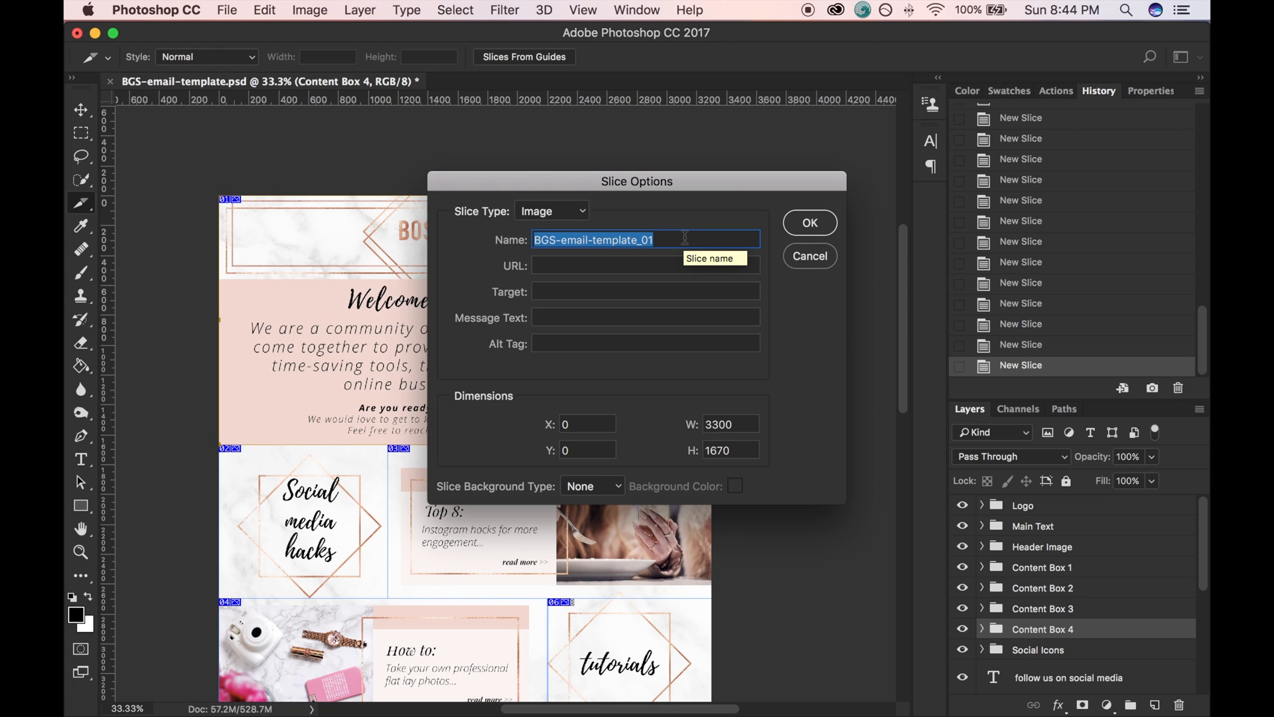
{"action": "type", "text": "header"}
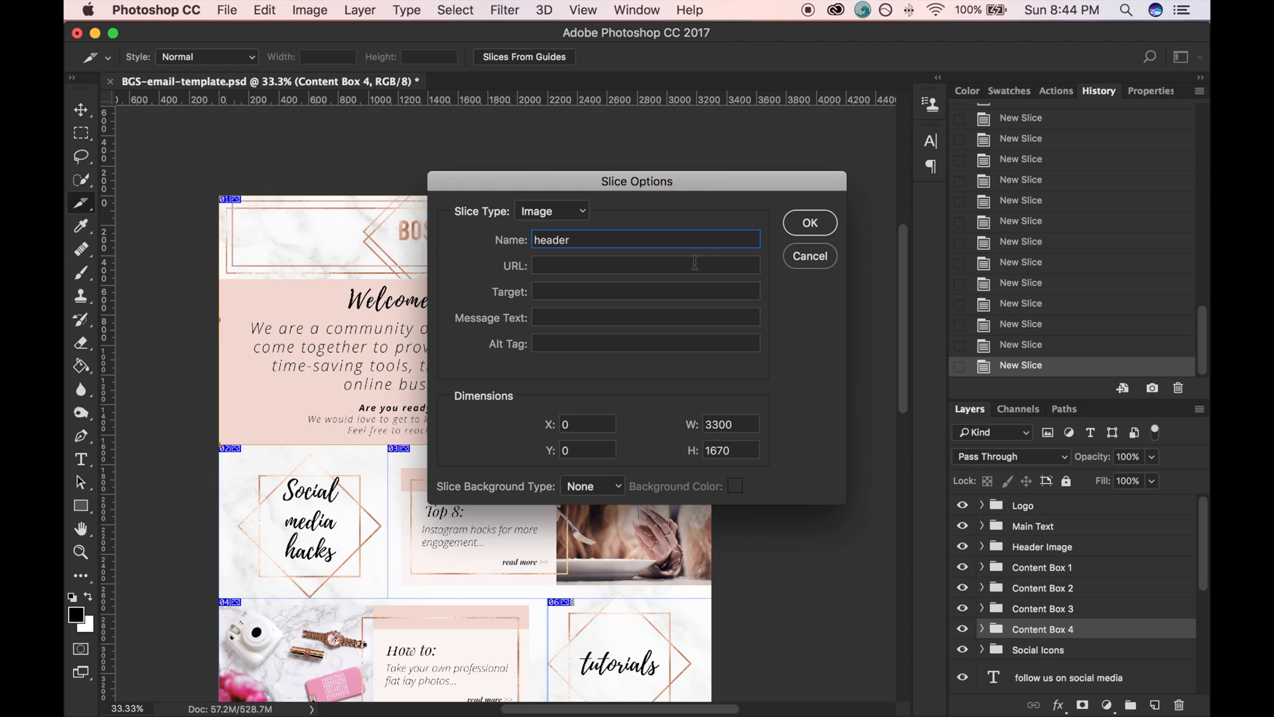
{"action": "left_click", "coordinate": [644, 264]}
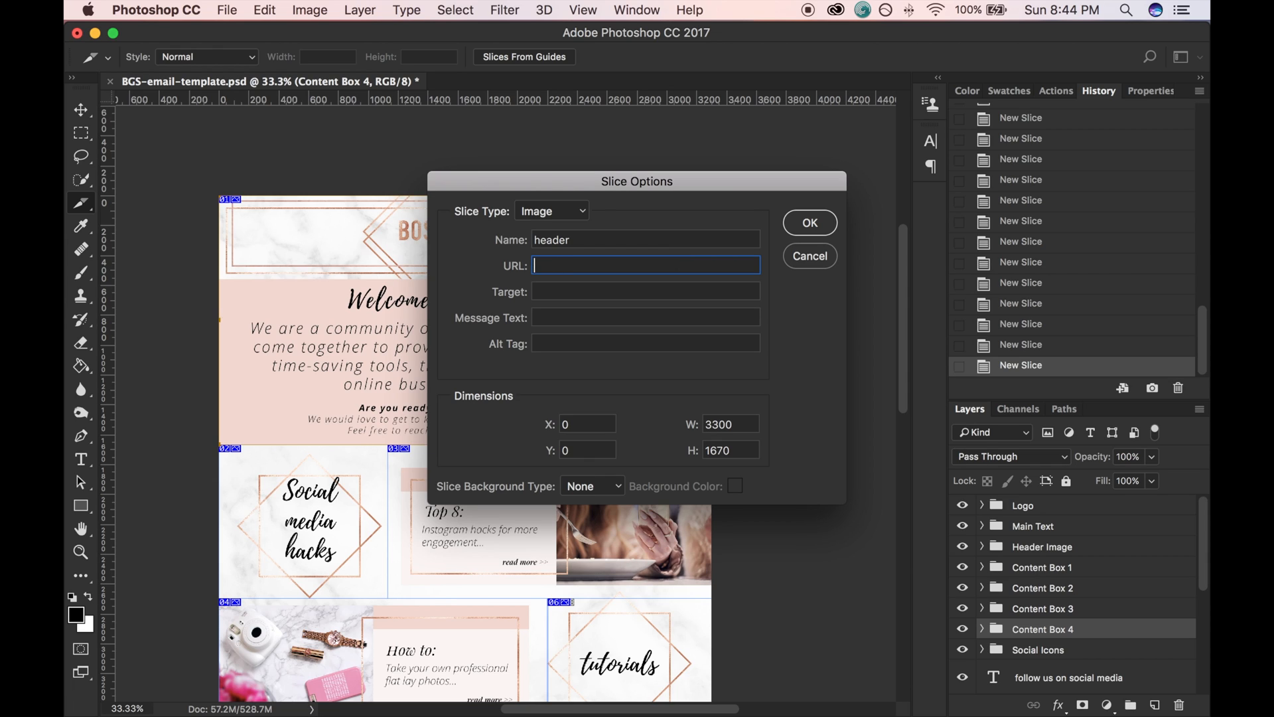
{"action": "type", "text": "http"}
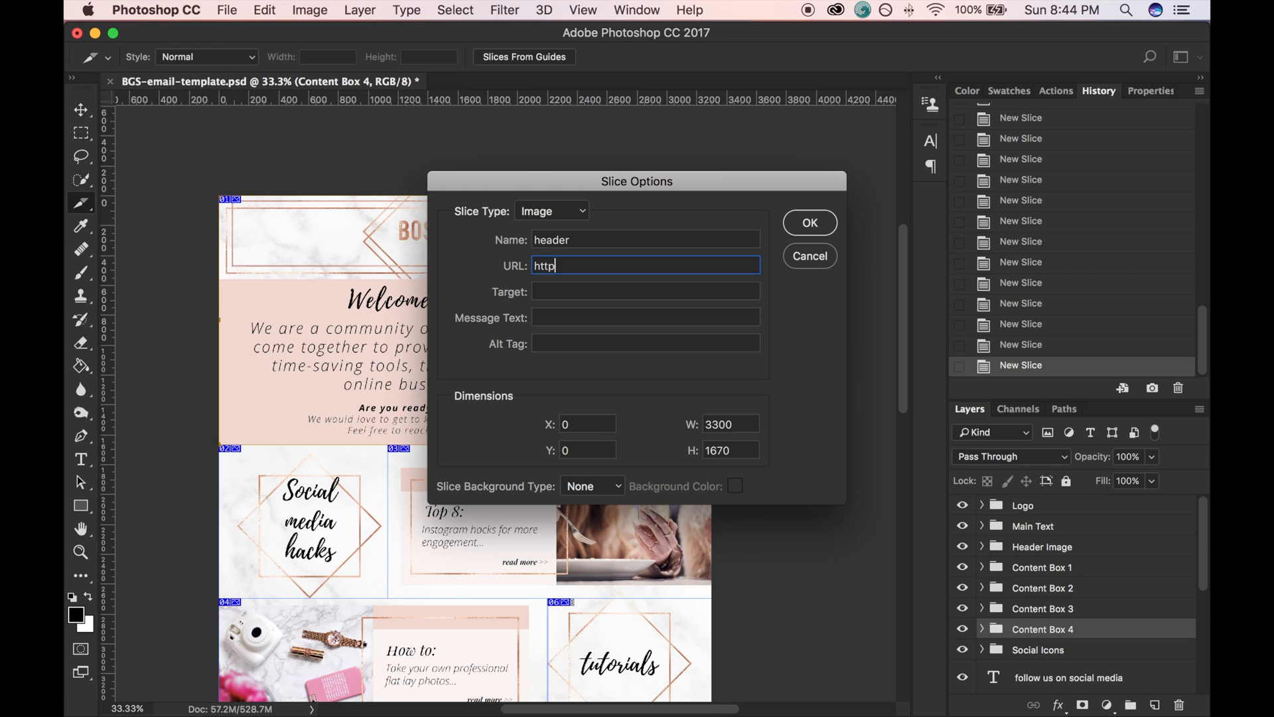
{"action": "type", "text": "://w"}
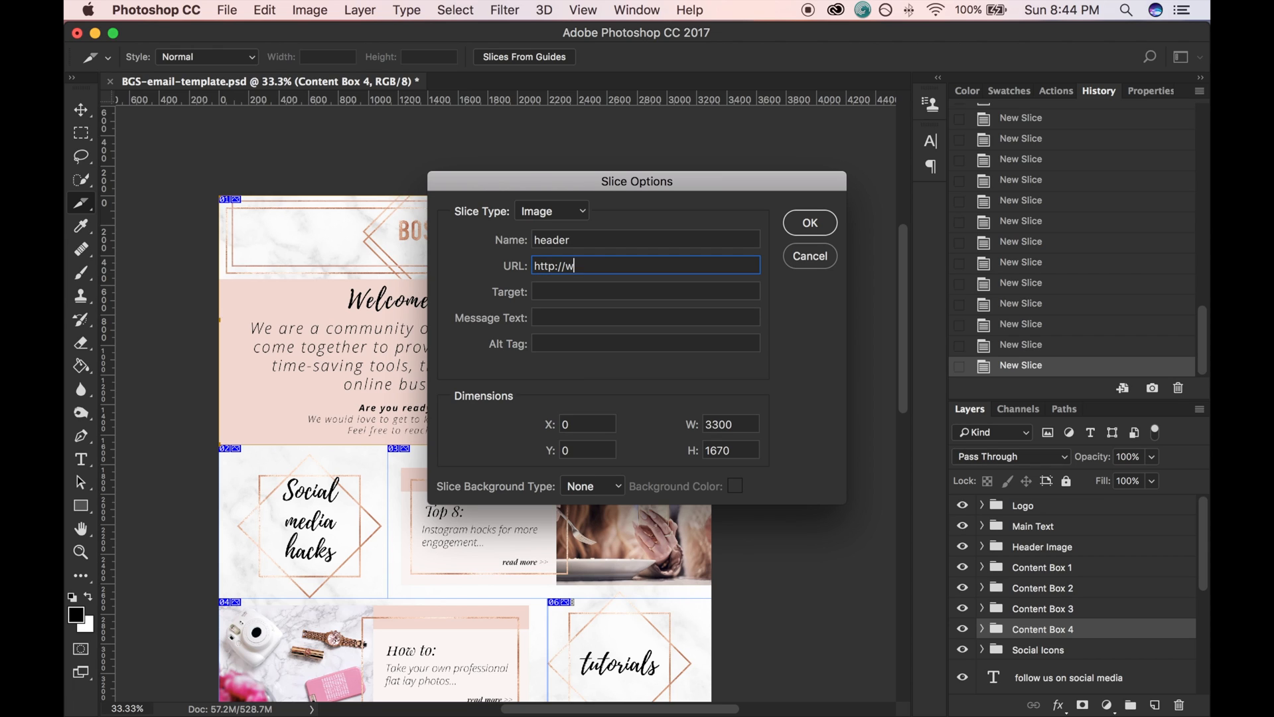
{"action": "type", "text": "ww.bossgirls"}
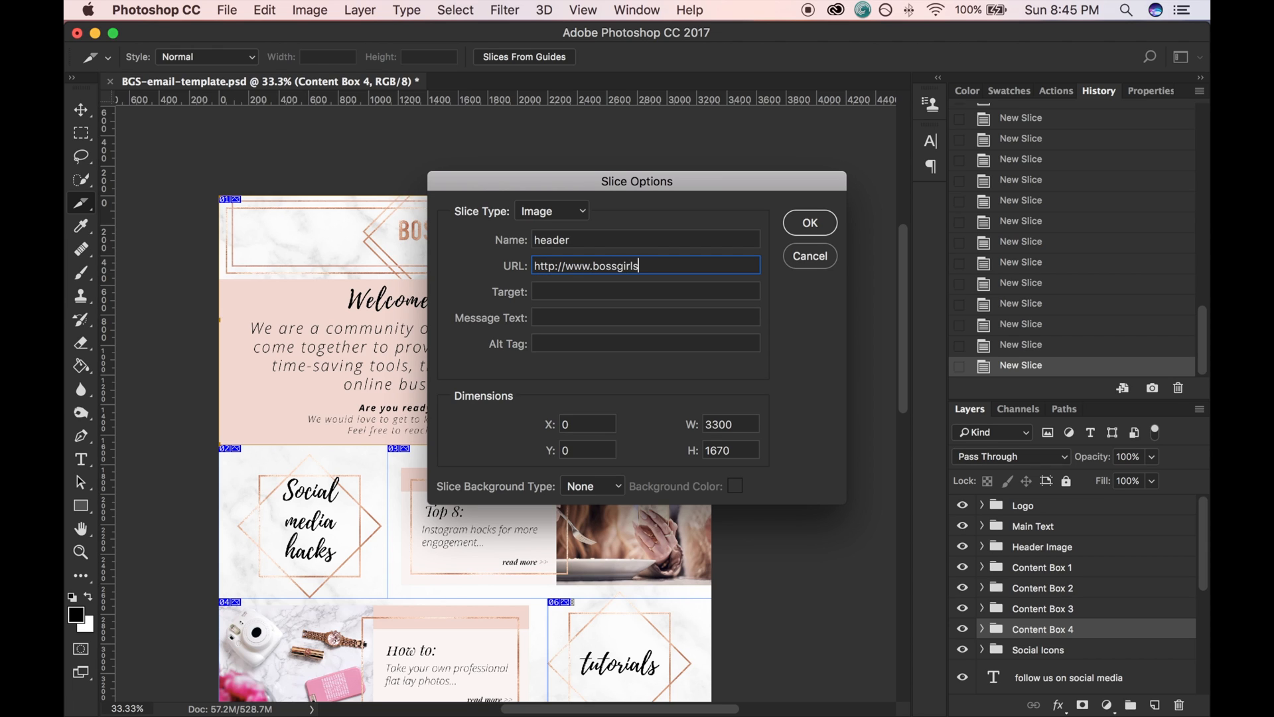
{"action": "type", "text": "society.com"}
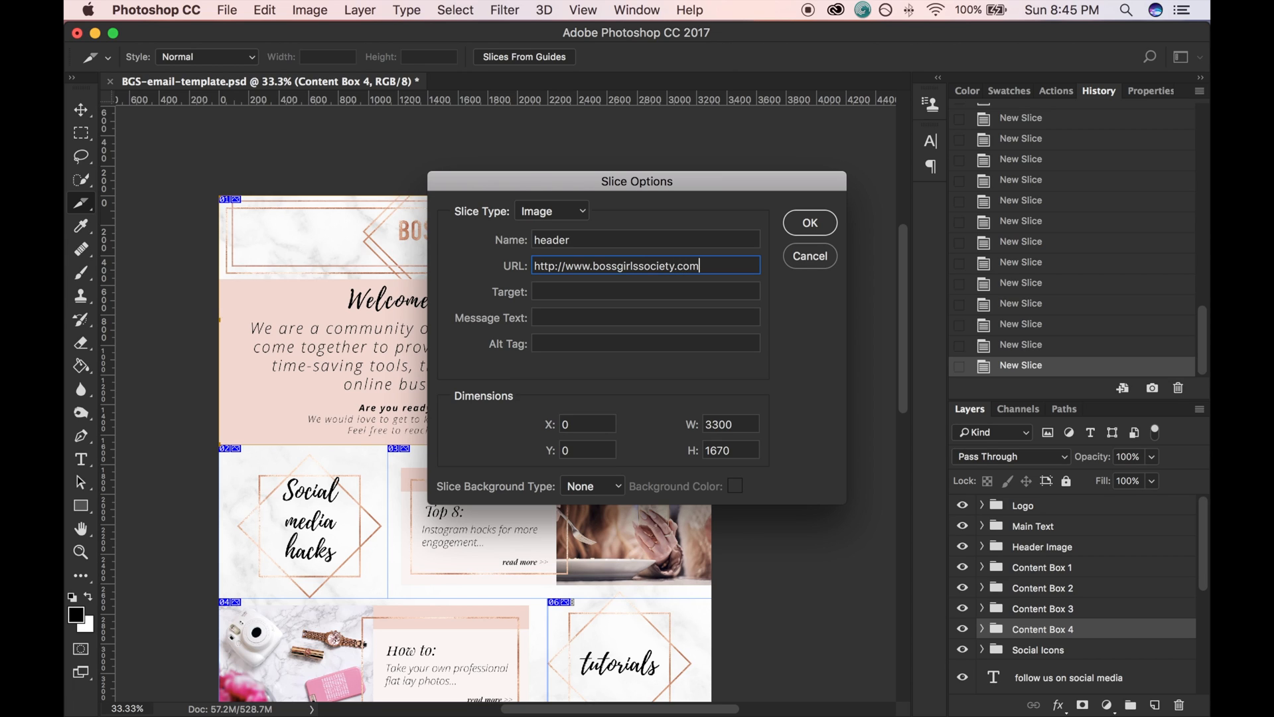
{"action": "left_click", "coordinate": [644, 290]}
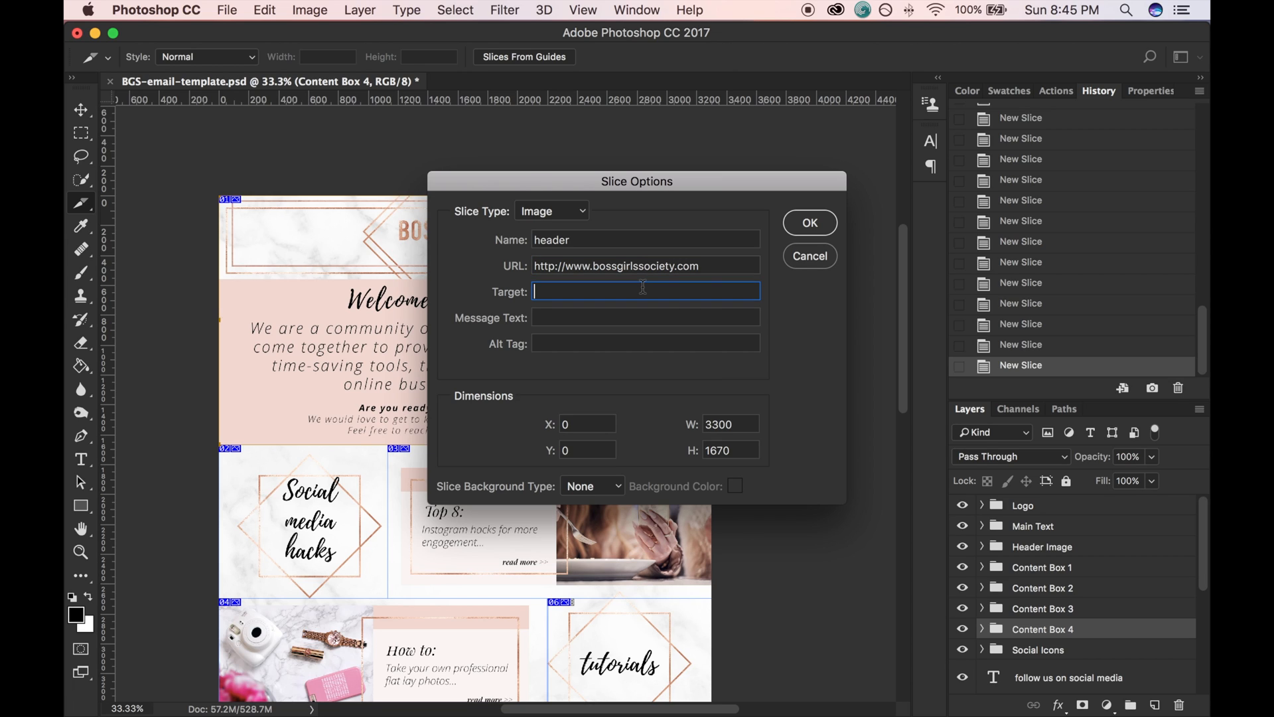
{"action": "mouse_move", "coordinate": [644, 290]}
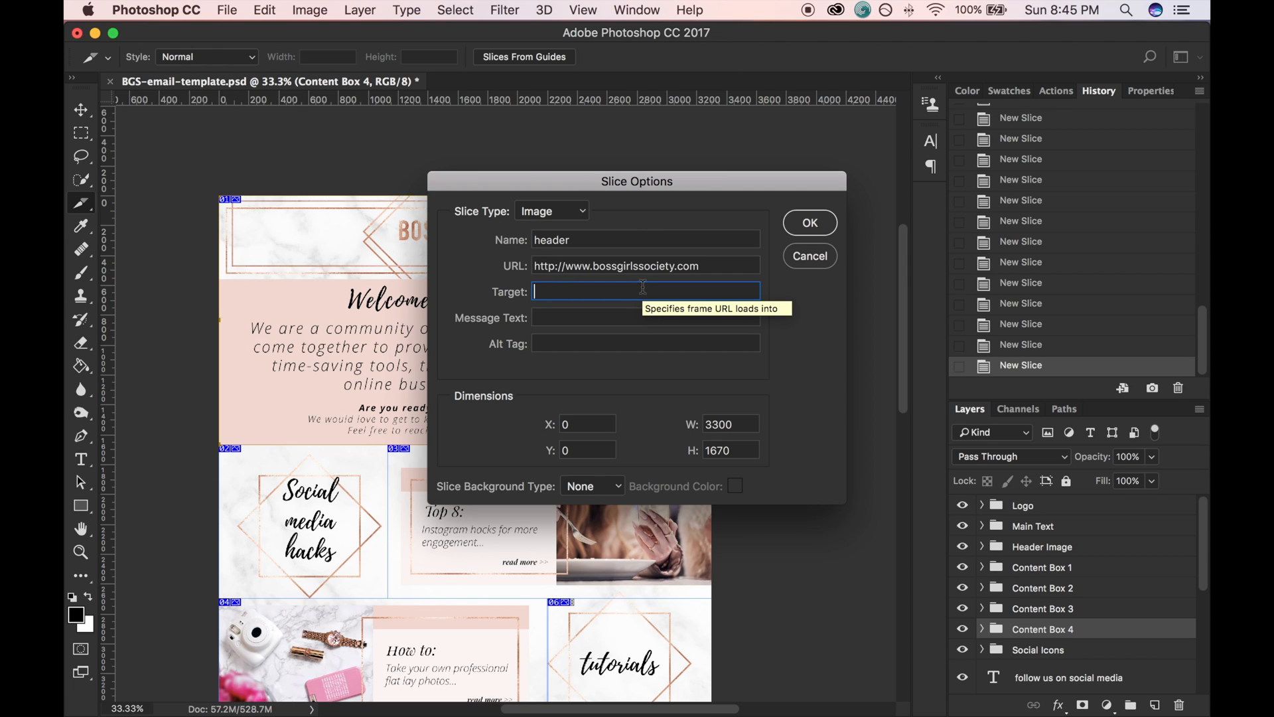
{"action": "type", "text": "_blank"}
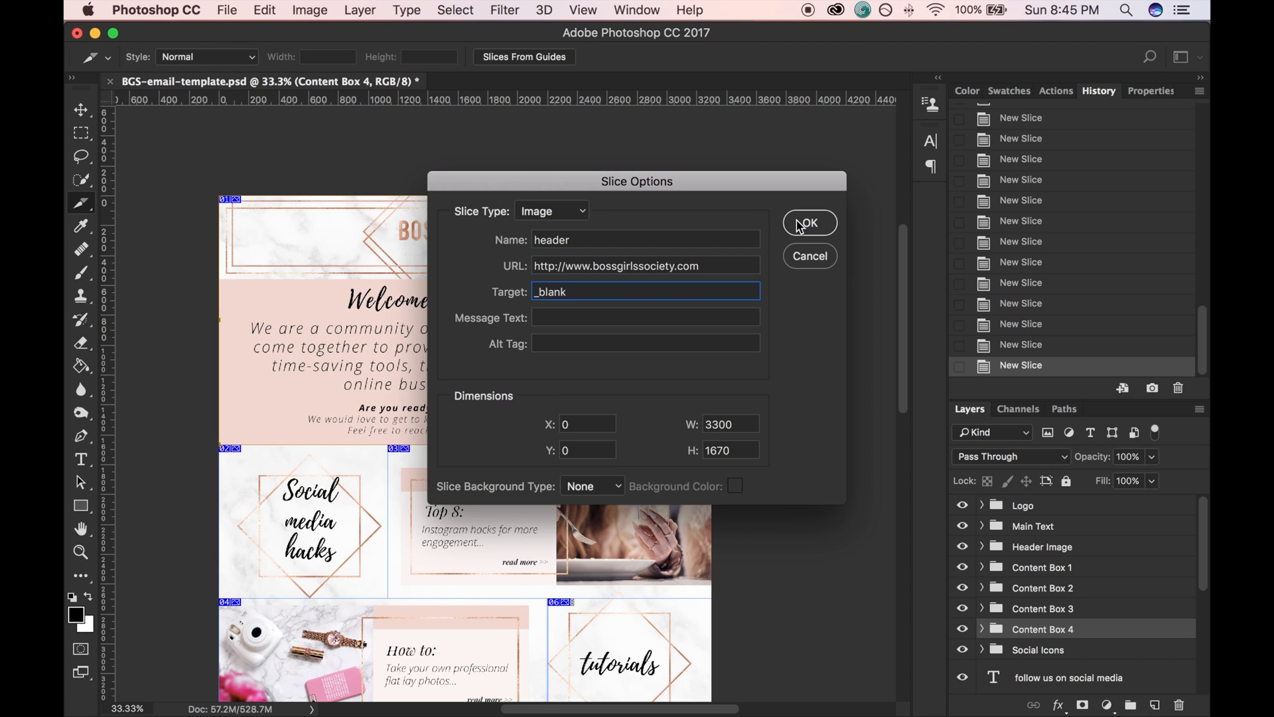
{"action": "left_click", "coordinate": [809, 224]}
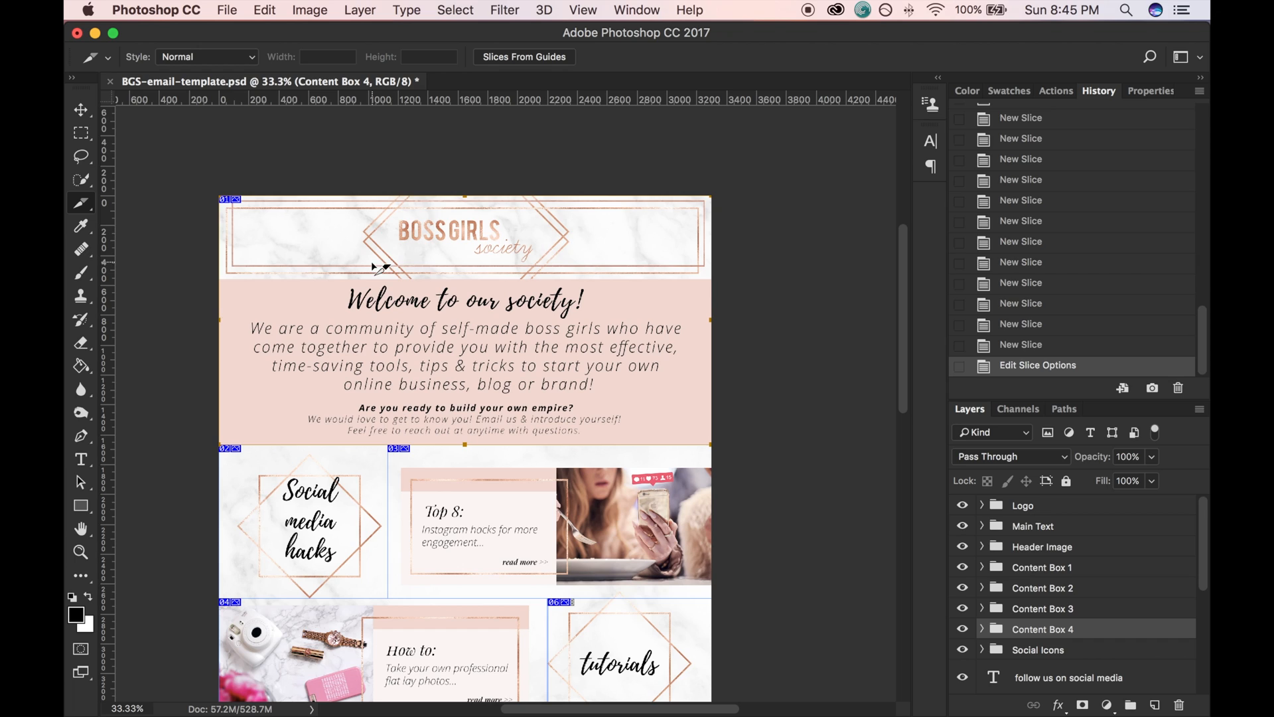
{"action": "mouse_move", "coordinate": [243, 447]}
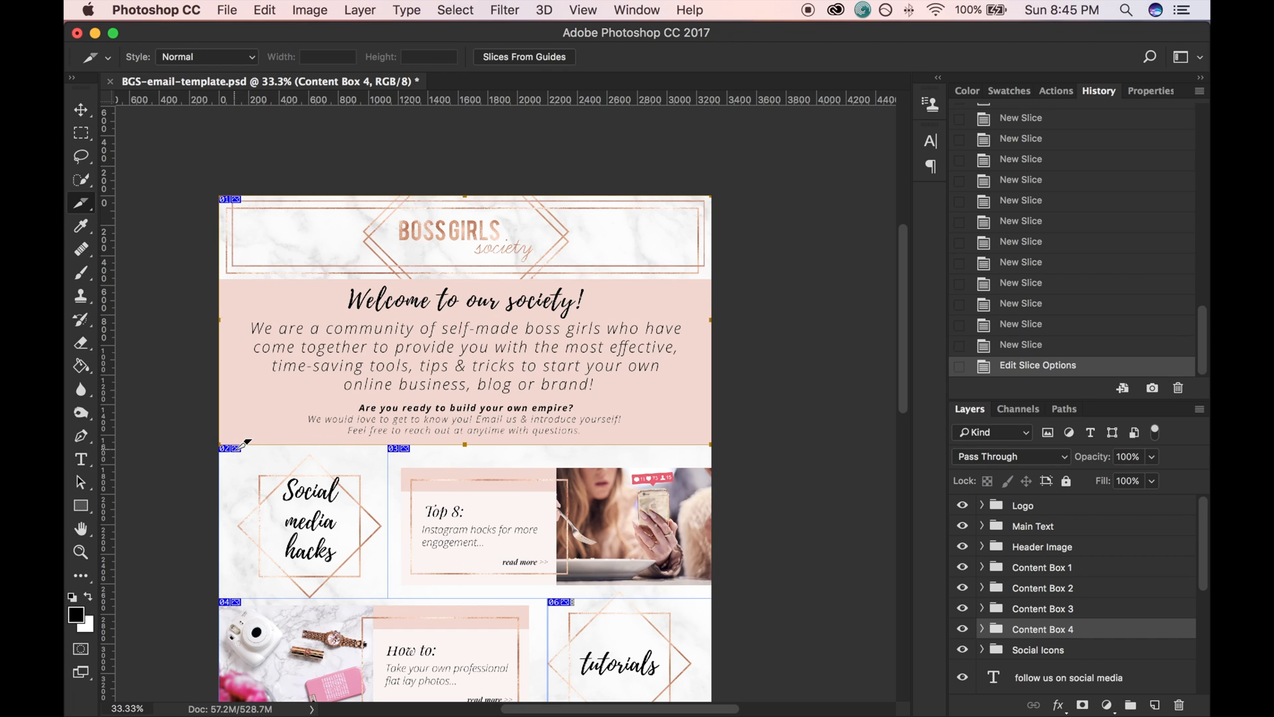
Enter names and links for the social media hacks (how to 2) and facebook slices
{"action": "right_click", "coordinate": [235, 447]}
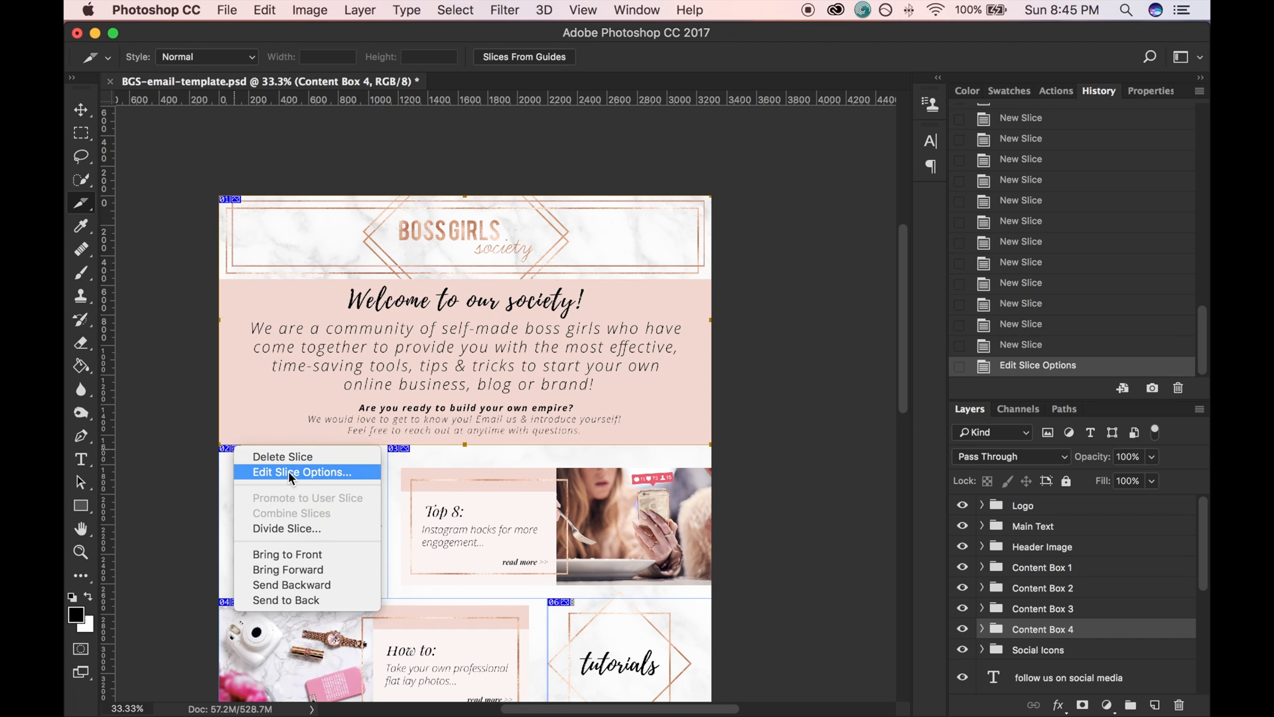
{"action": "left_click", "coordinate": [301, 472]}
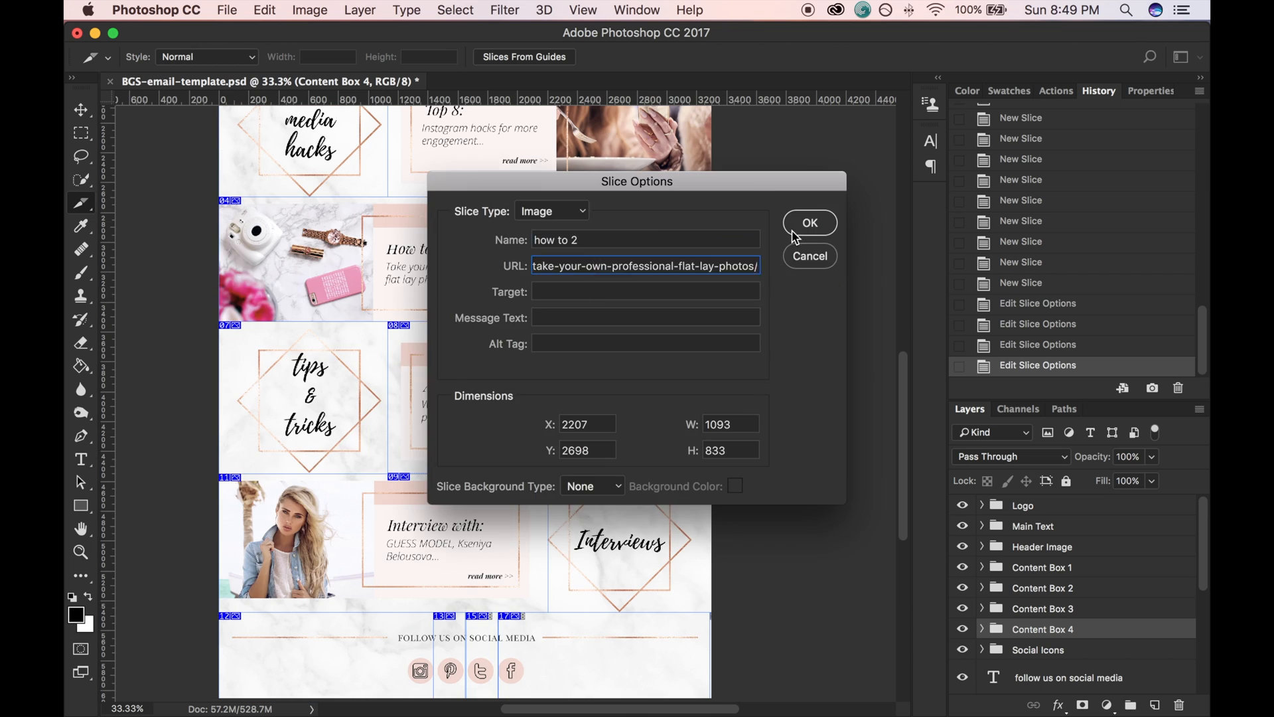
{"action": "left_click", "coordinate": [808, 223]}
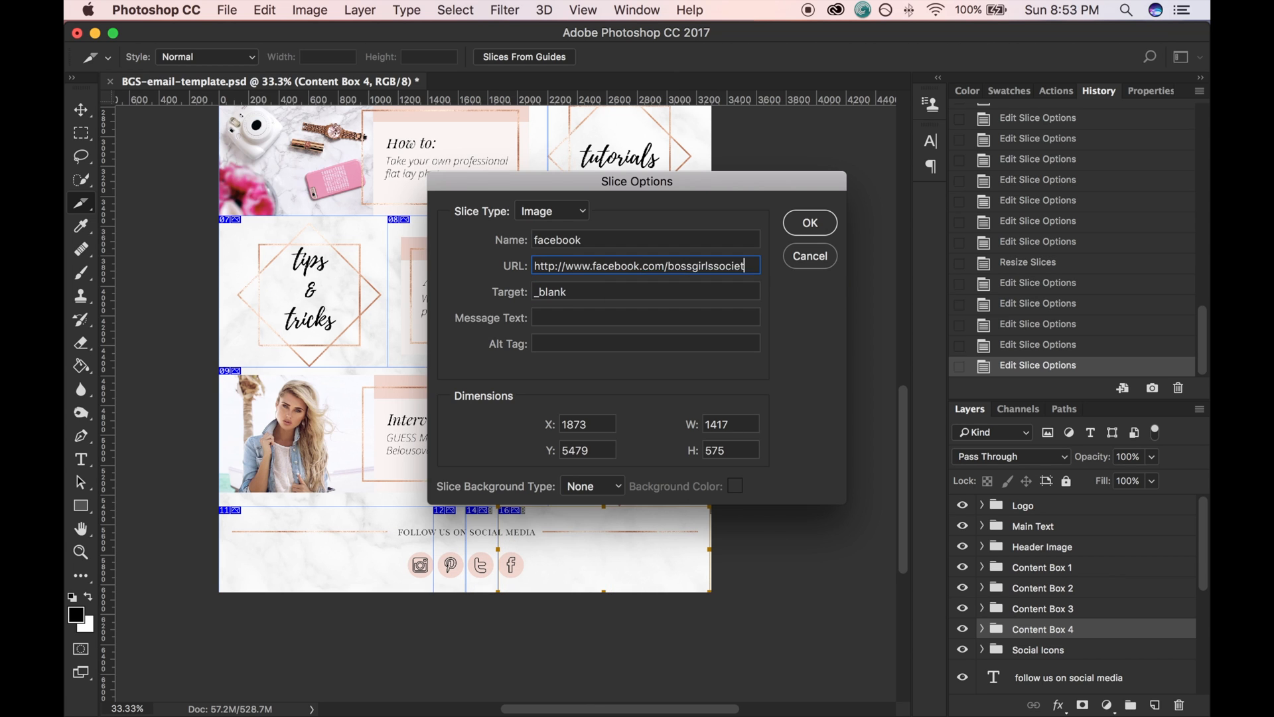
{"action": "left_click", "coordinate": [809, 223]}
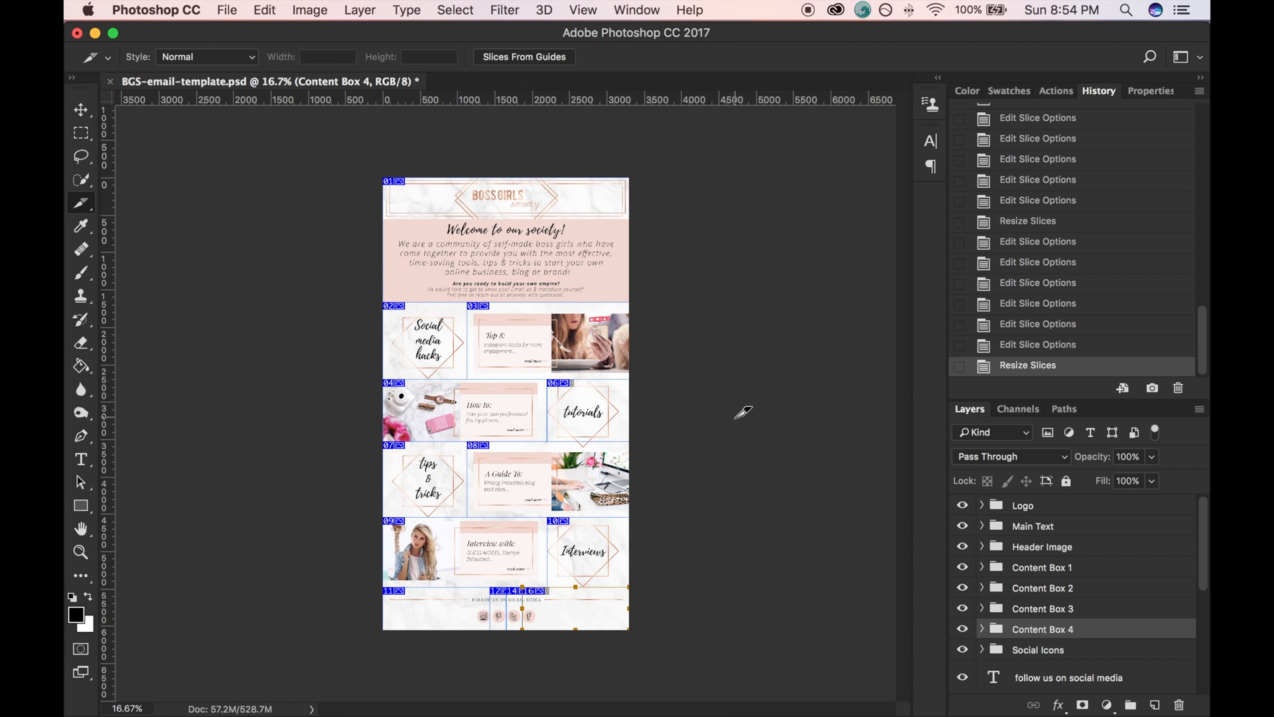
{"action": "mouse_move", "coordinate": [300, 23]}
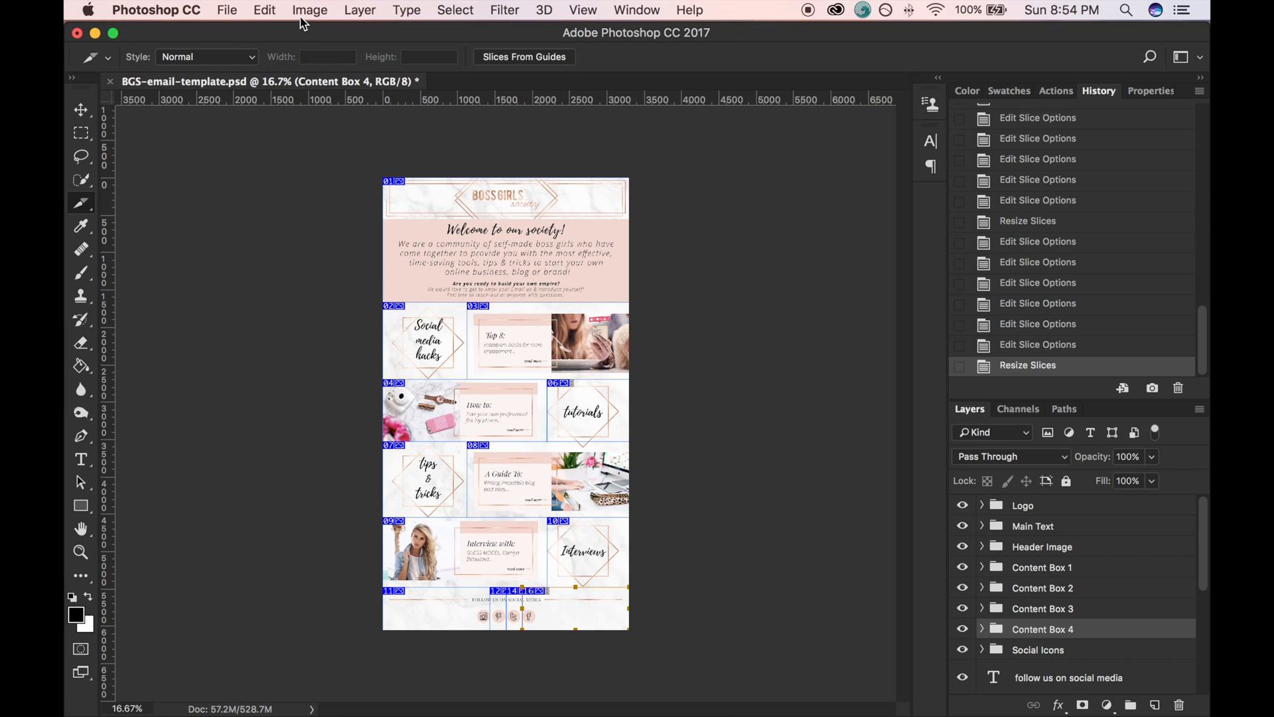
Resample the template to 72 pixels/inch in Image Size, giving 792 × 1453 pixels
{"action": "left_click", "coordinate": [310, 10]}
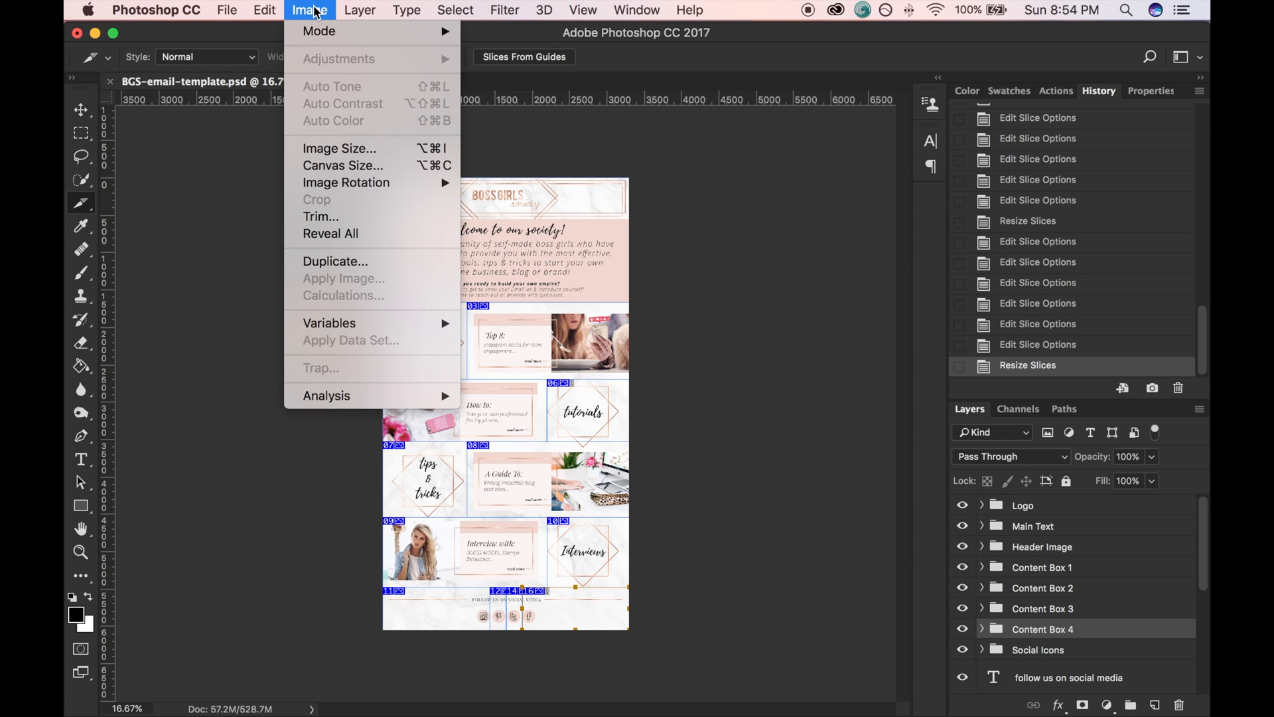
{"action": "left_click", "coordinate": [340, 148]}
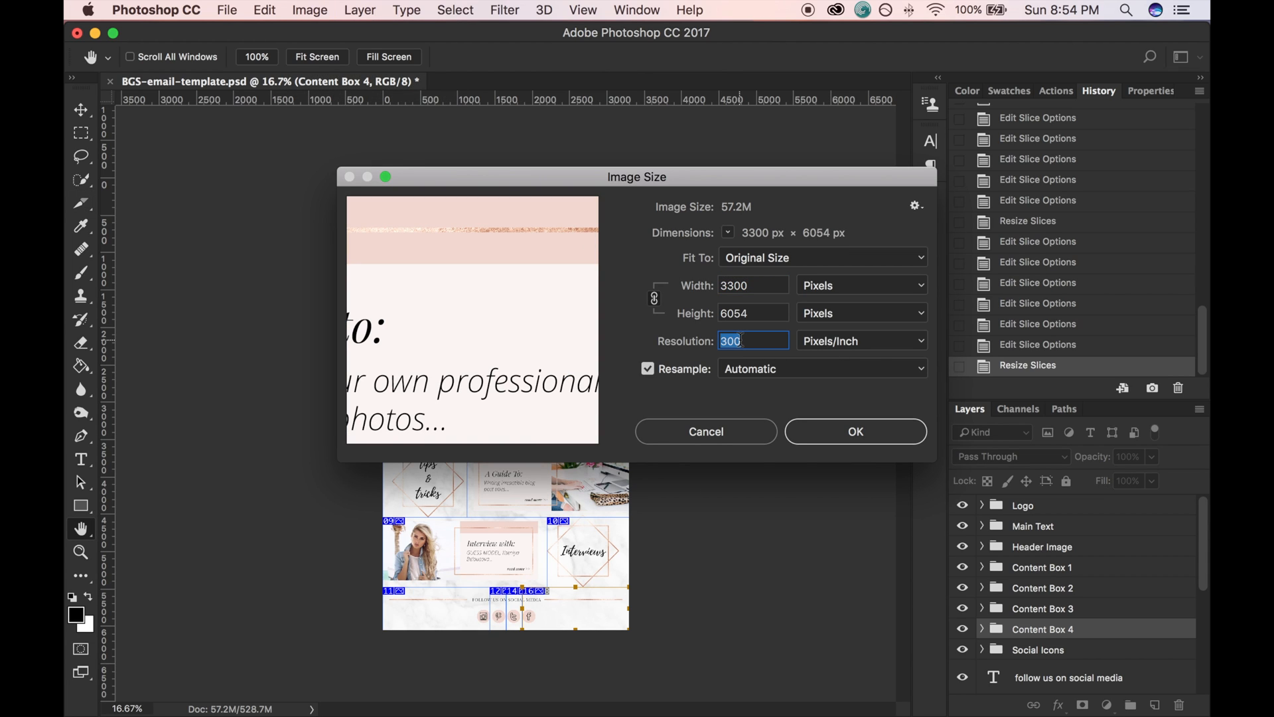
{"action": "type", "text": "7"}
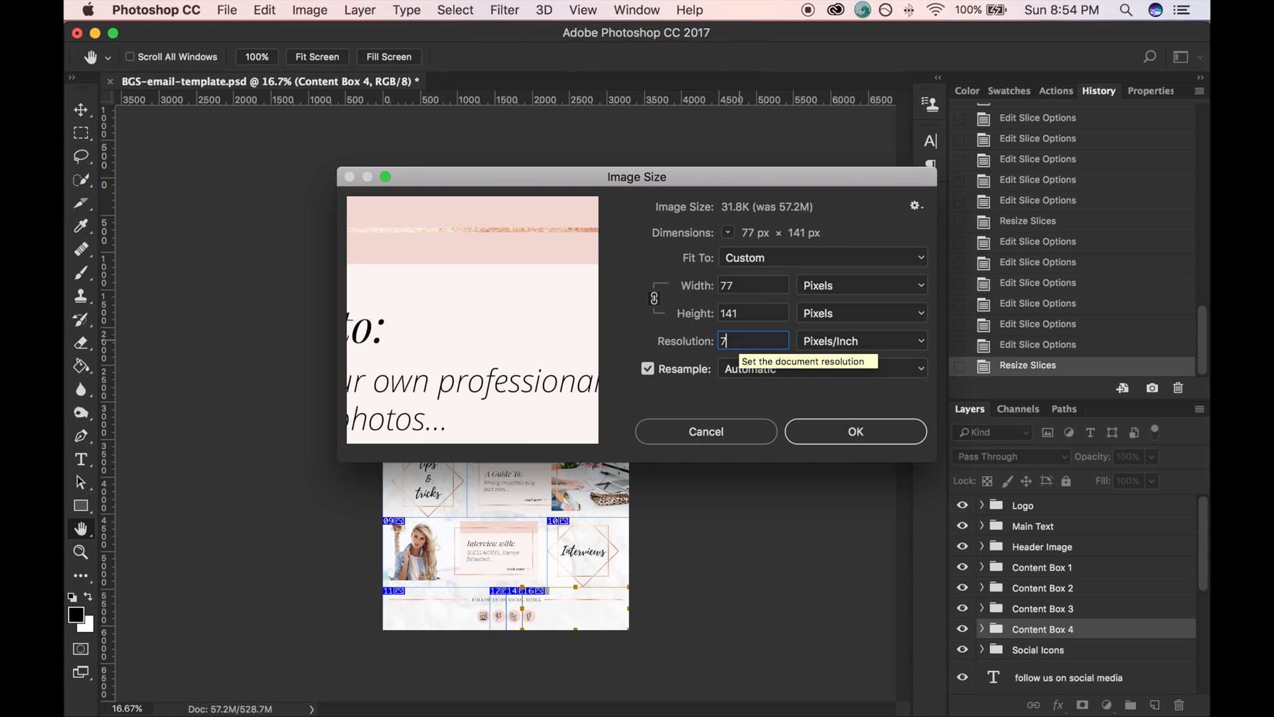
{"action": "type", "text": "2"}
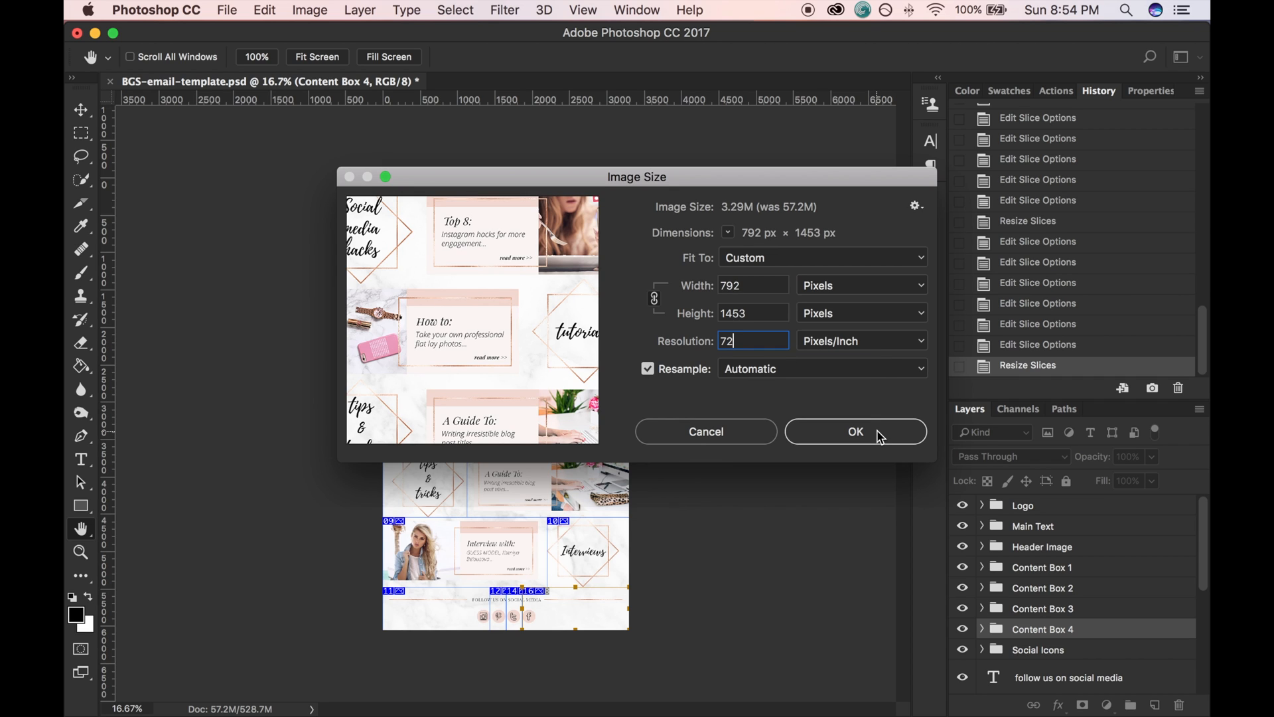
{"action": "left_click", "coordinate": [854, 431]}
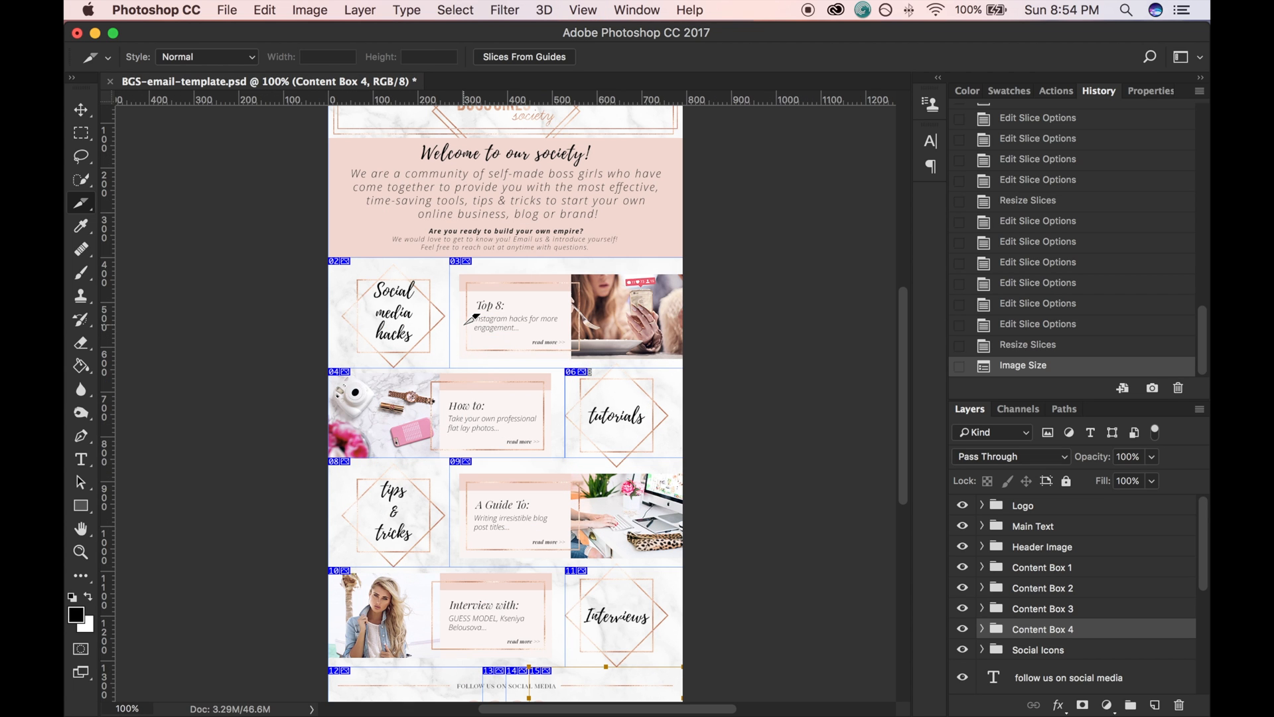
Open Save for Web (Legacy) with the PNG-24 preset and Convert to sRGB ticked
{"action": "left_click", "coordinate": [227, 10]}
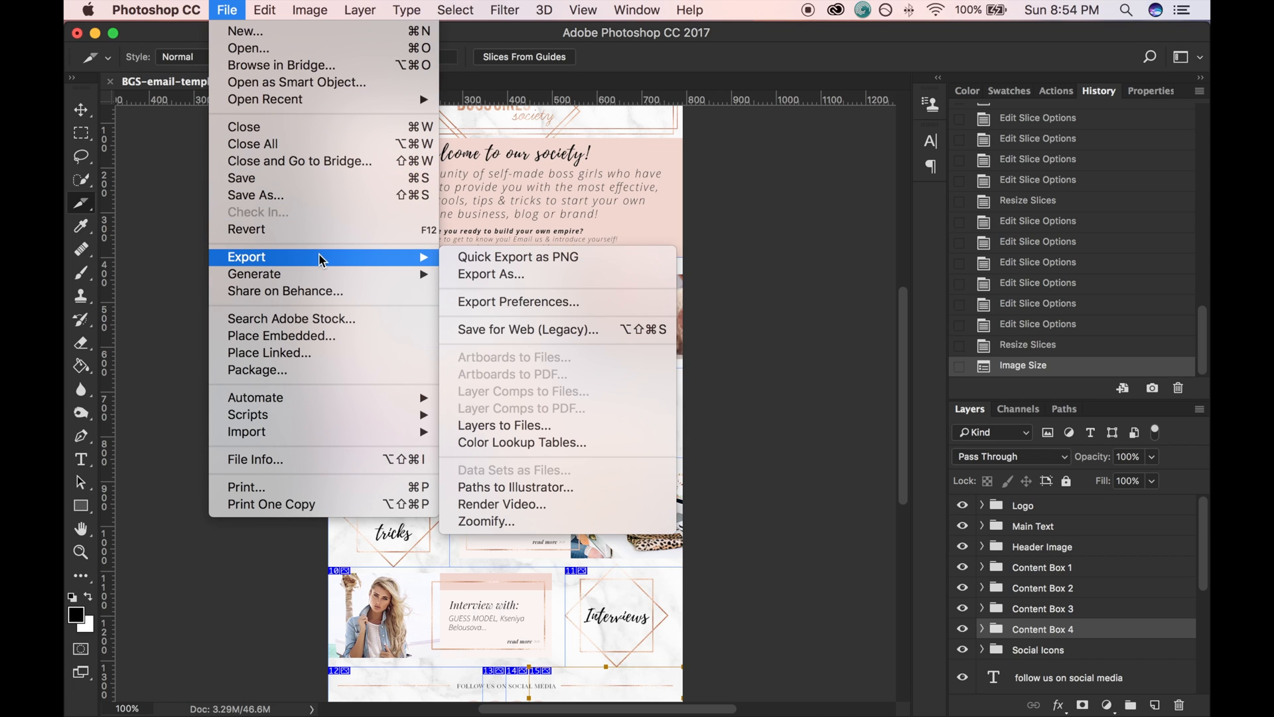
{"action": "mouse_move", "coordinate": [526, 329]}
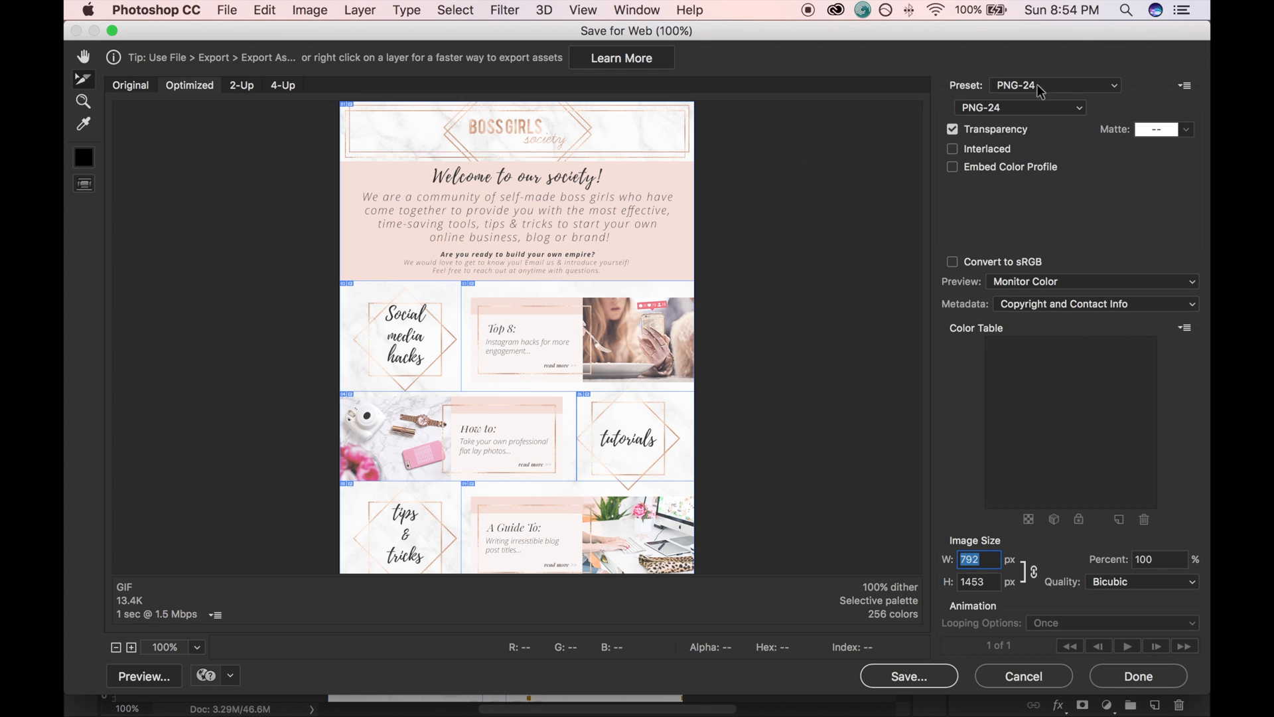
{"action": "mouse_move", "coordinate": [1114, 87]}
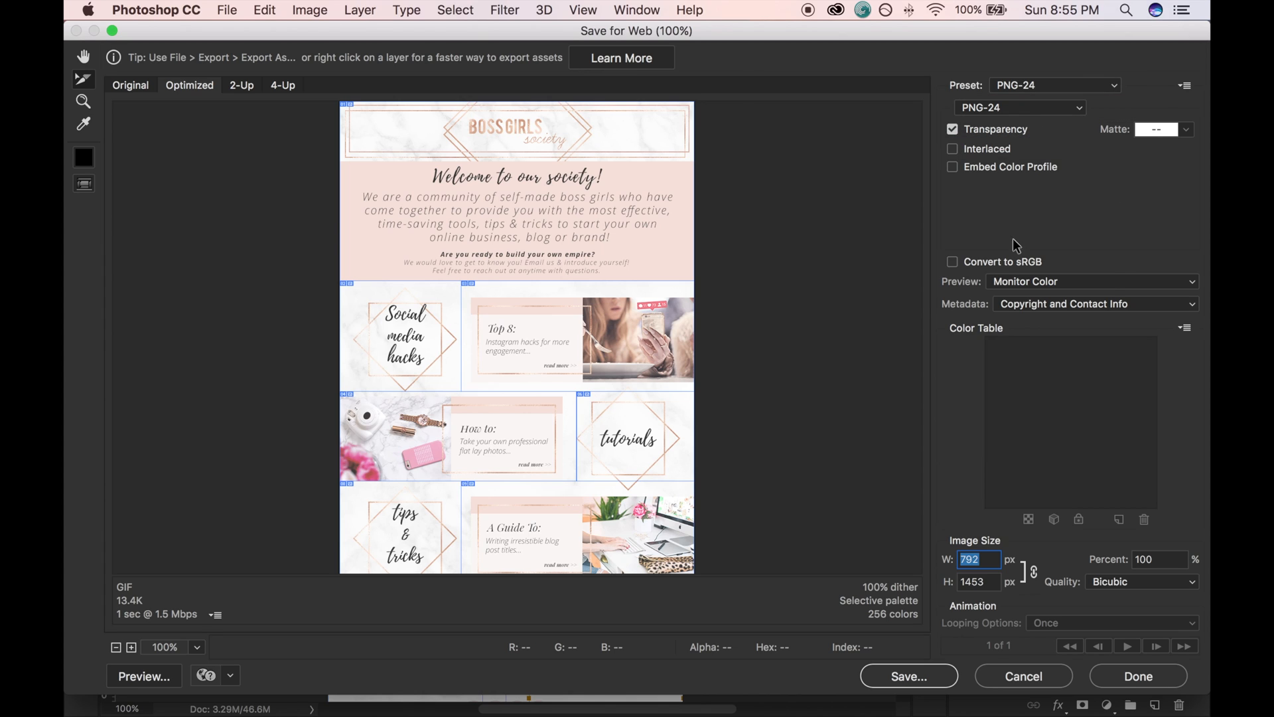
{"action": "left_click", "coordinate": [952, 261]}
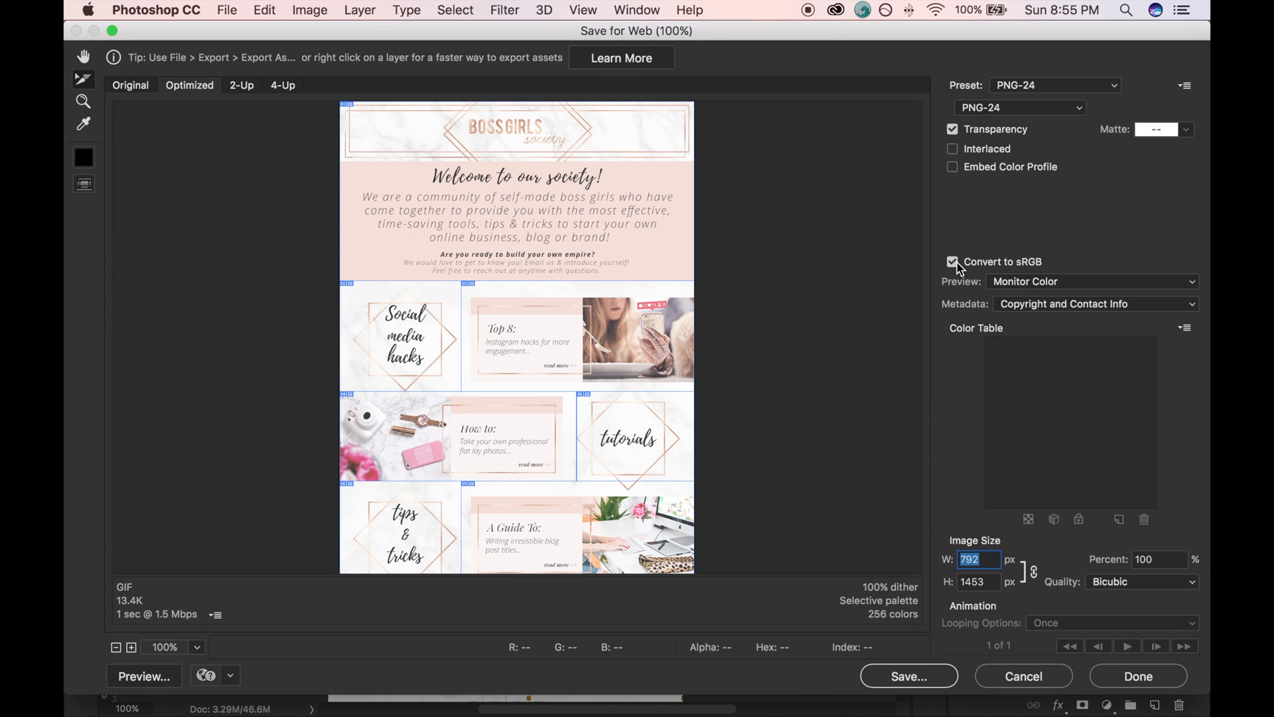
{"action": "mouse_move", "coordinate": [1184, 90]}
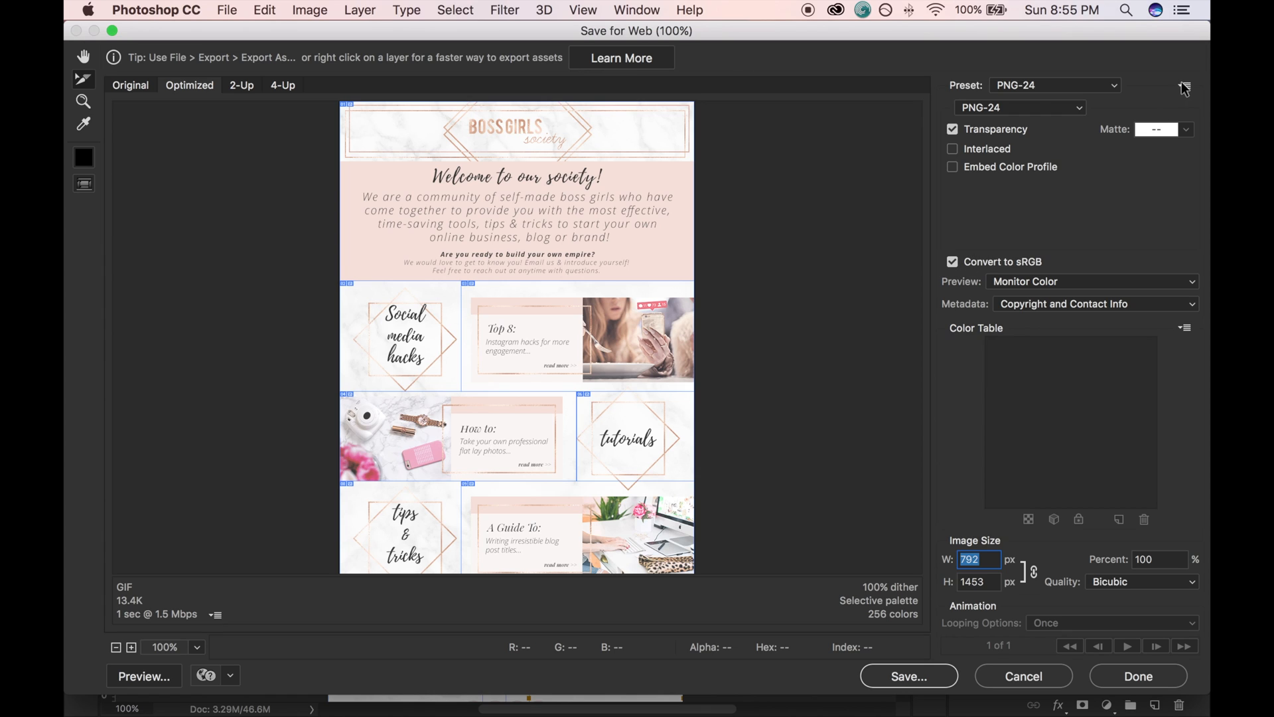
{"action": "mouse_move", "coordinate": [1183, 87]}
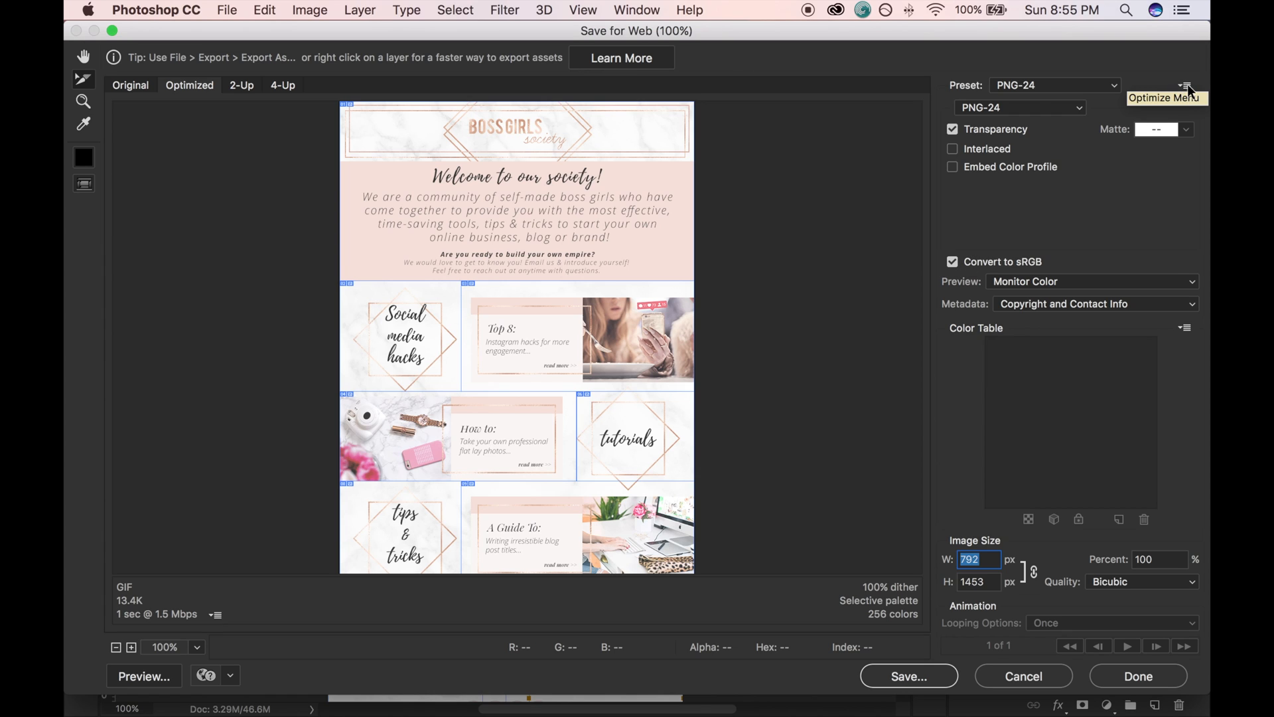
{"action": "left_click", "coordinate": [1185, 85]}
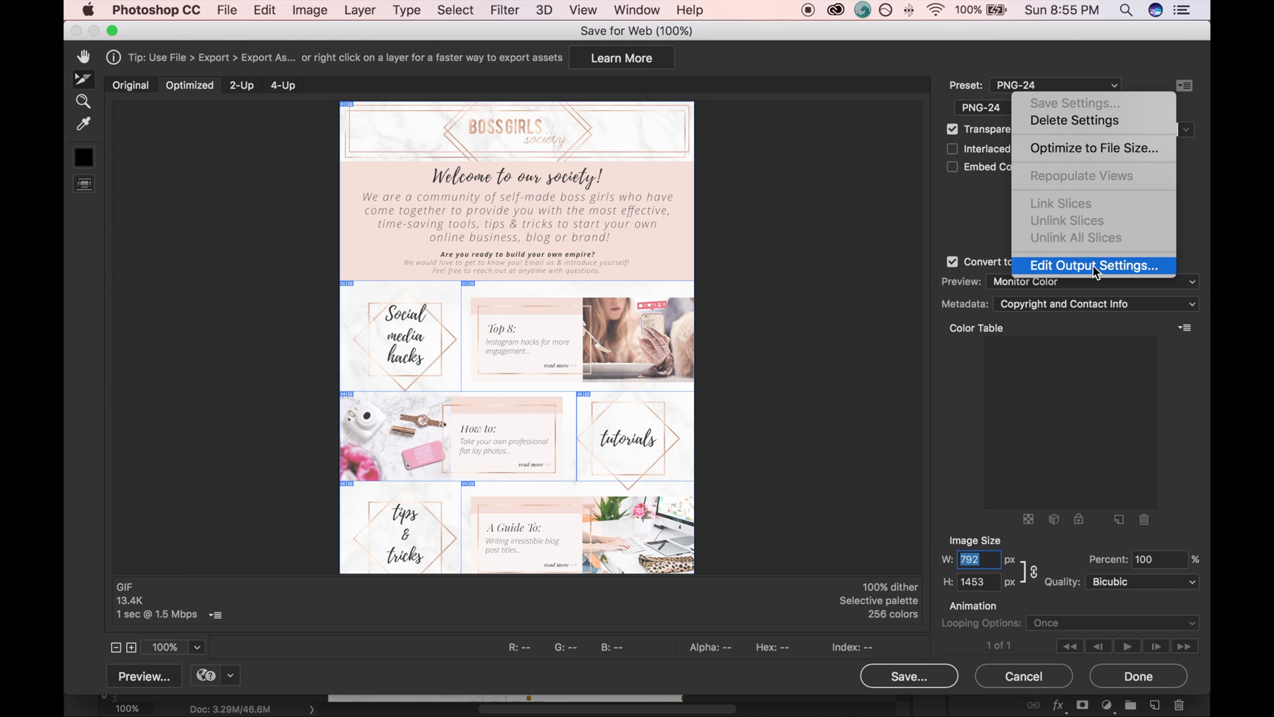
{"action": "left_click", "coordinate": [1093, 264]}
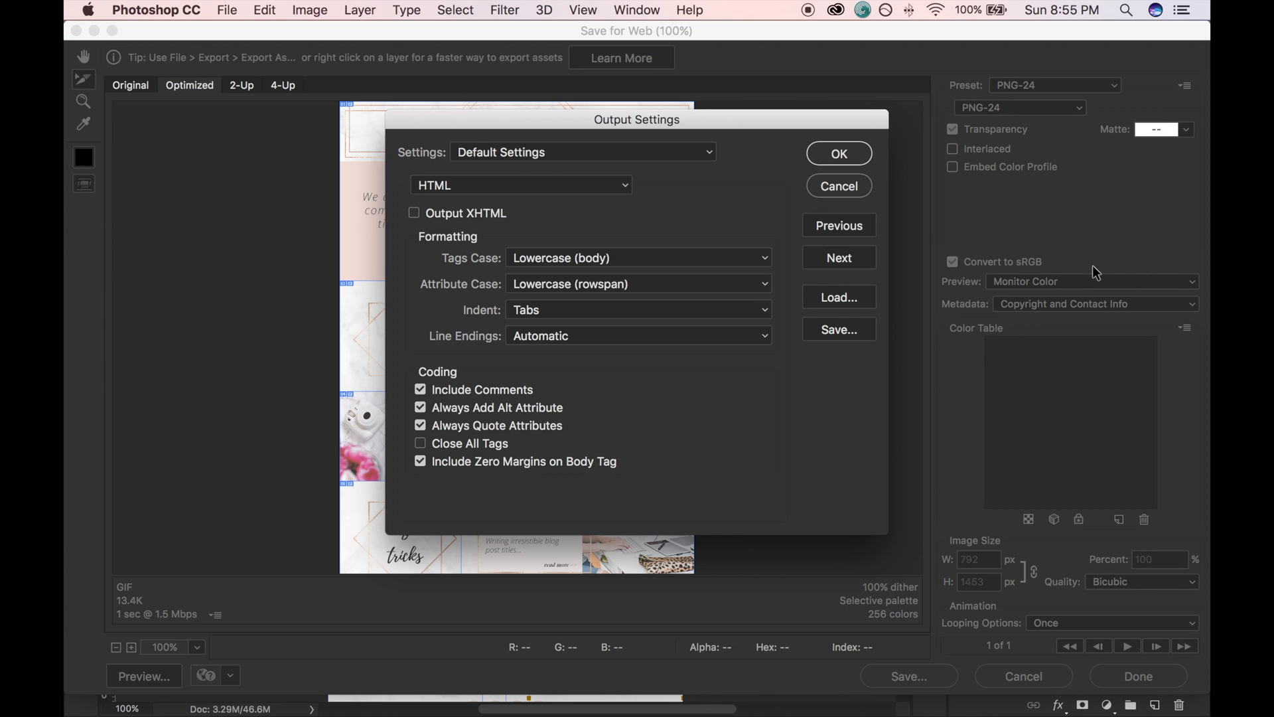
{"action": "mouse_move", "coordinate": [513, 189]}
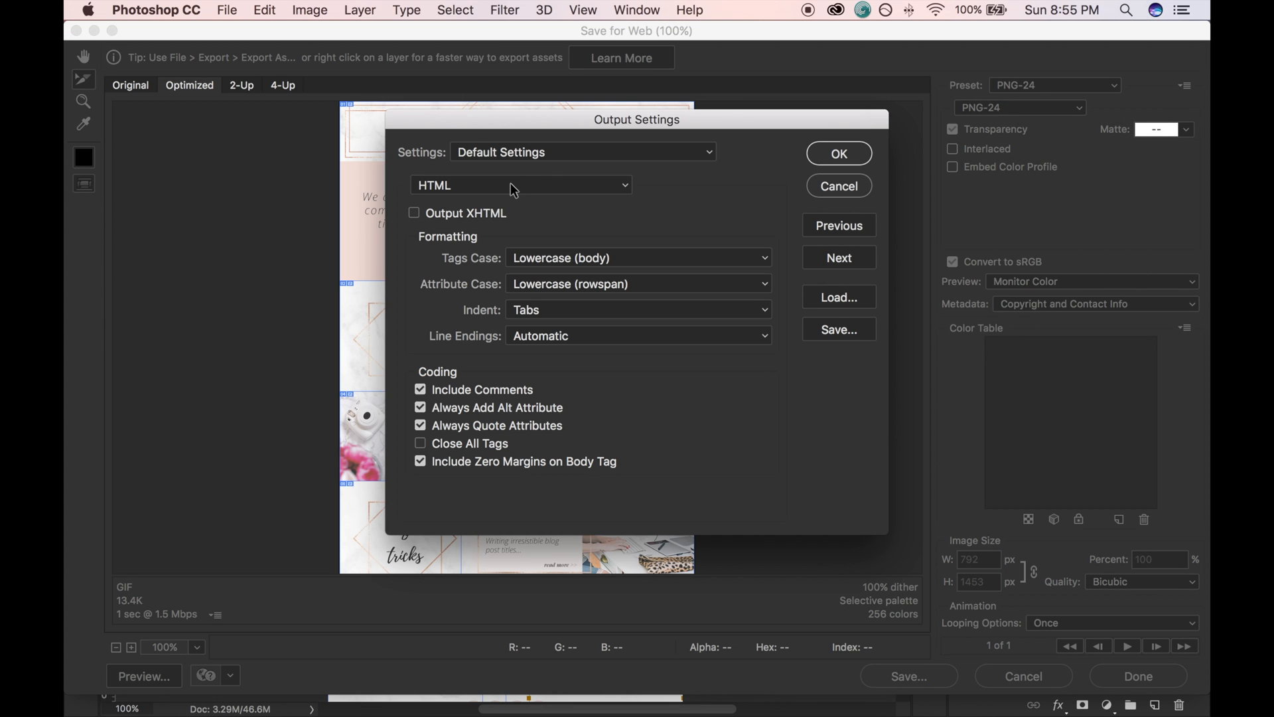
{"action": "left_click", "coordinate": [521, 184]}
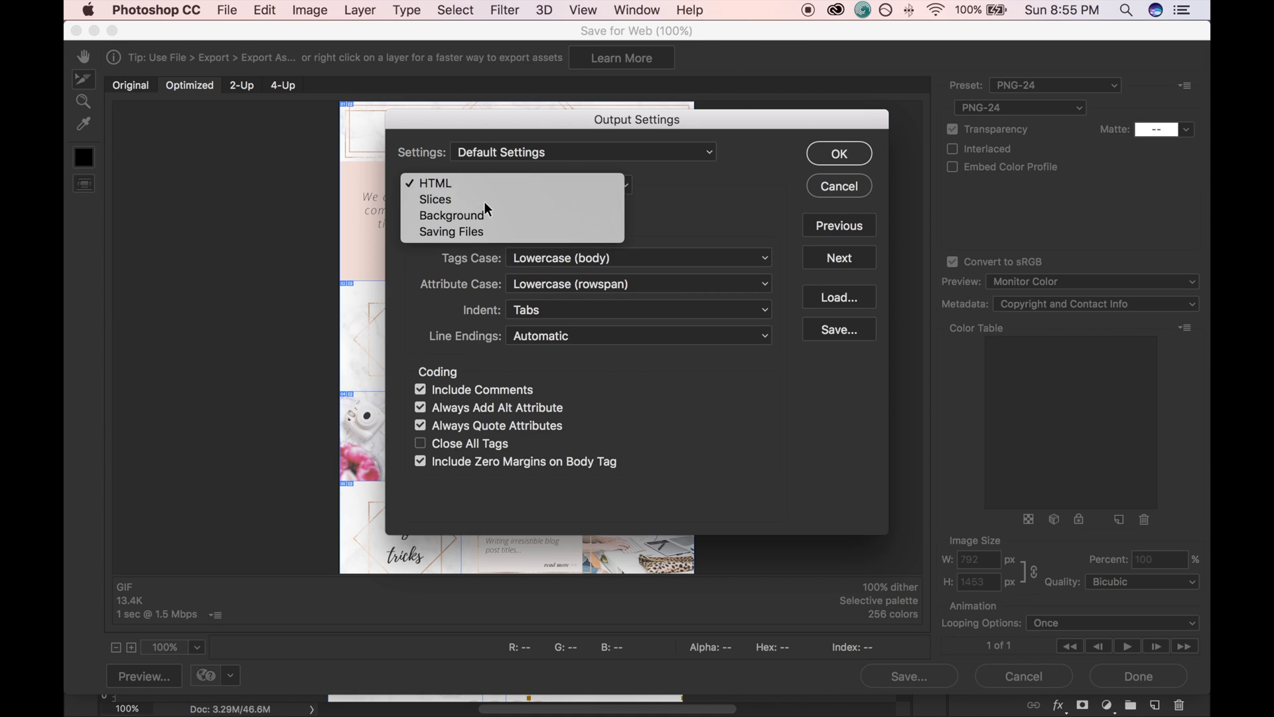
{"action": "left_click", "coordinate": [435, 200]}
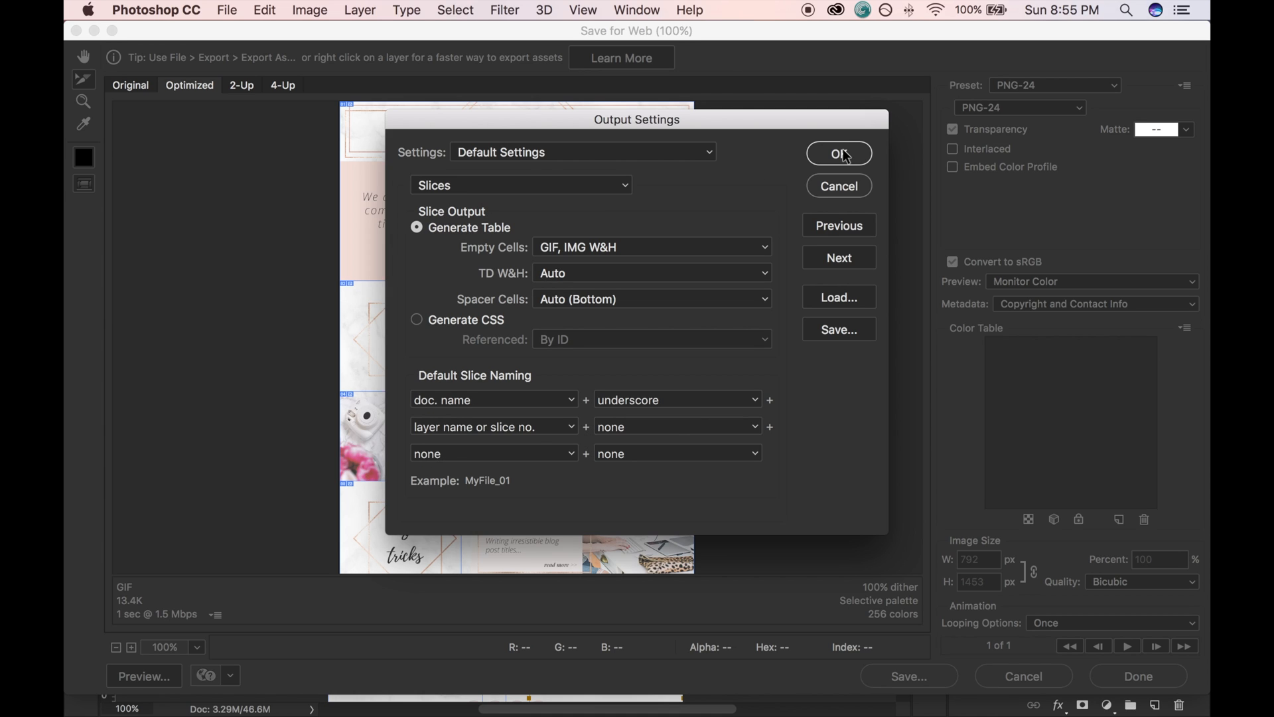
{"action": "left_click", "coordinate": [839, 153]}
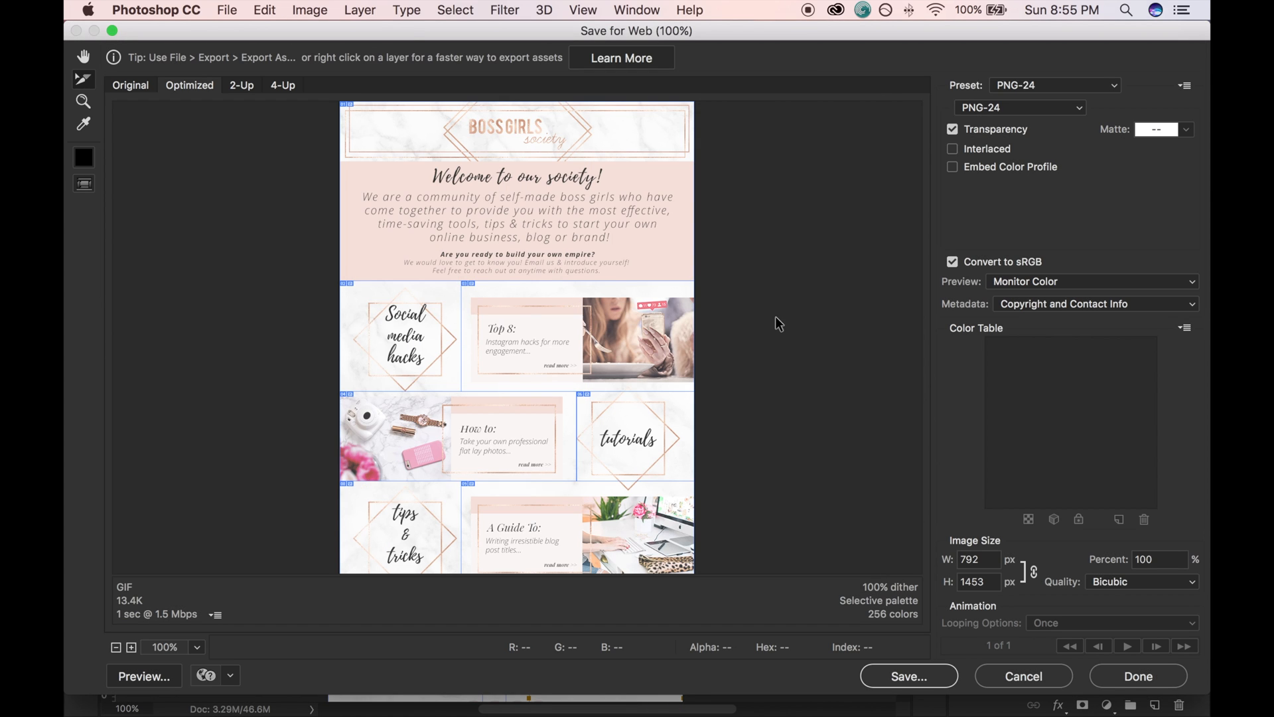
Export HTML and Images for all slices to the Desktop as BGS-email-template.html
{"action": "left_click", "coordinate": [907, 675]}
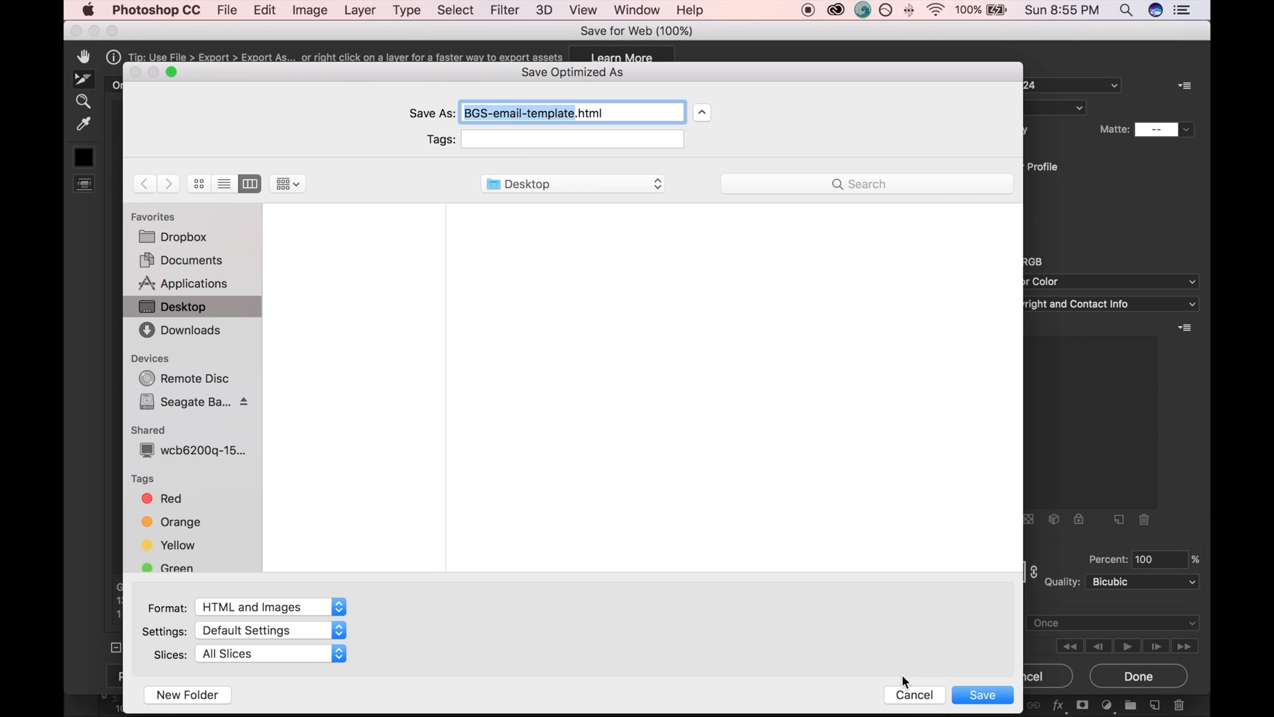
{"action": "mouse_move", "coordinate": [388, 155]}
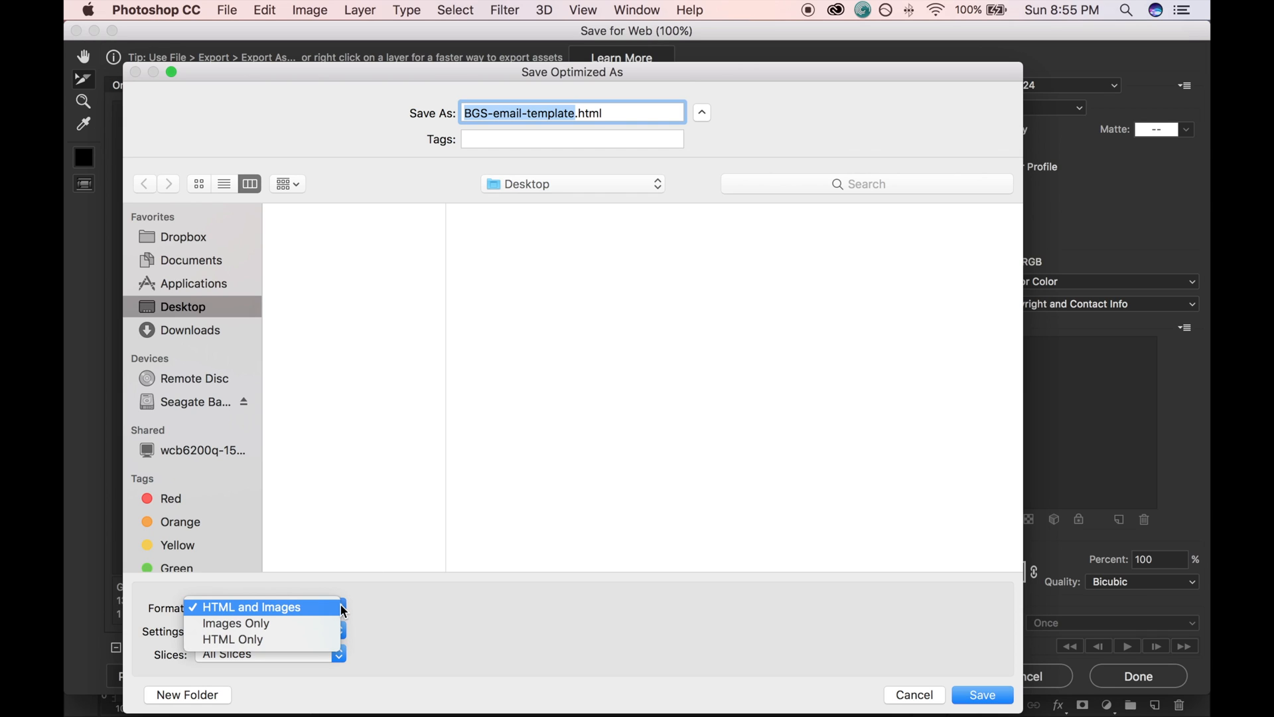
{"action": "mouse_move", "coordinate": [291, 613]}
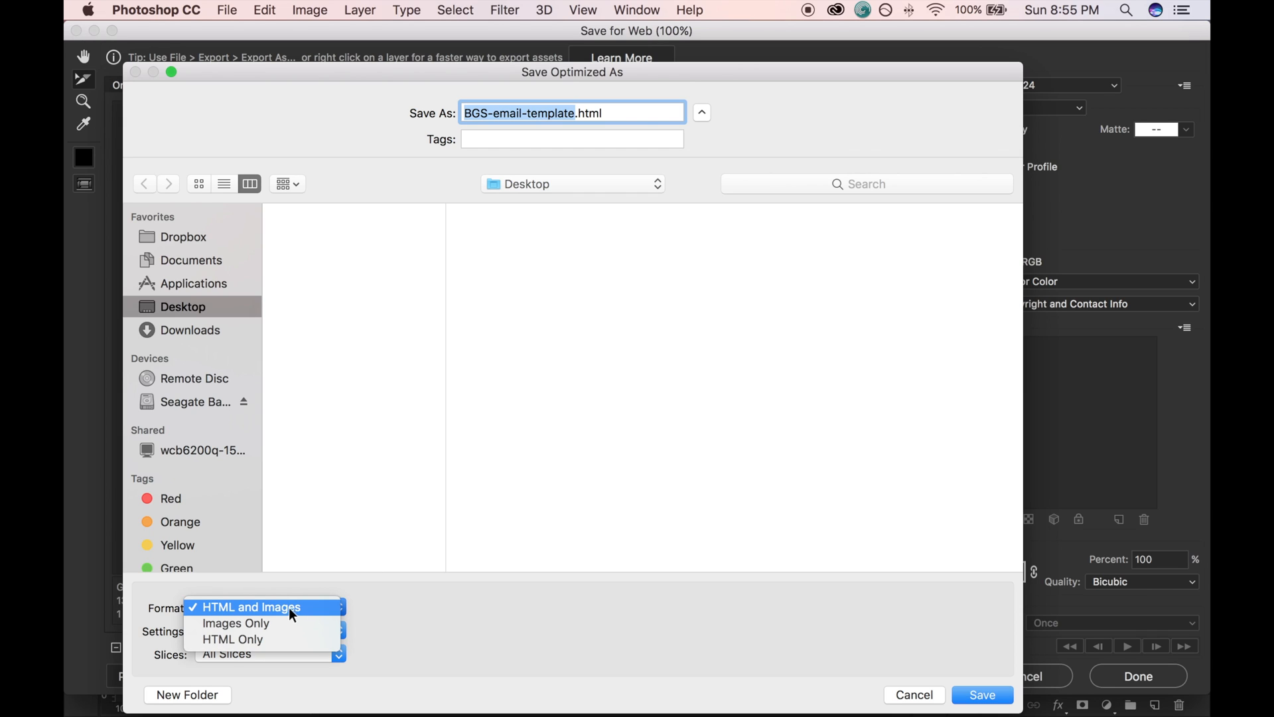
{"action": "mouse_move", "coordinate": [353, 603]}
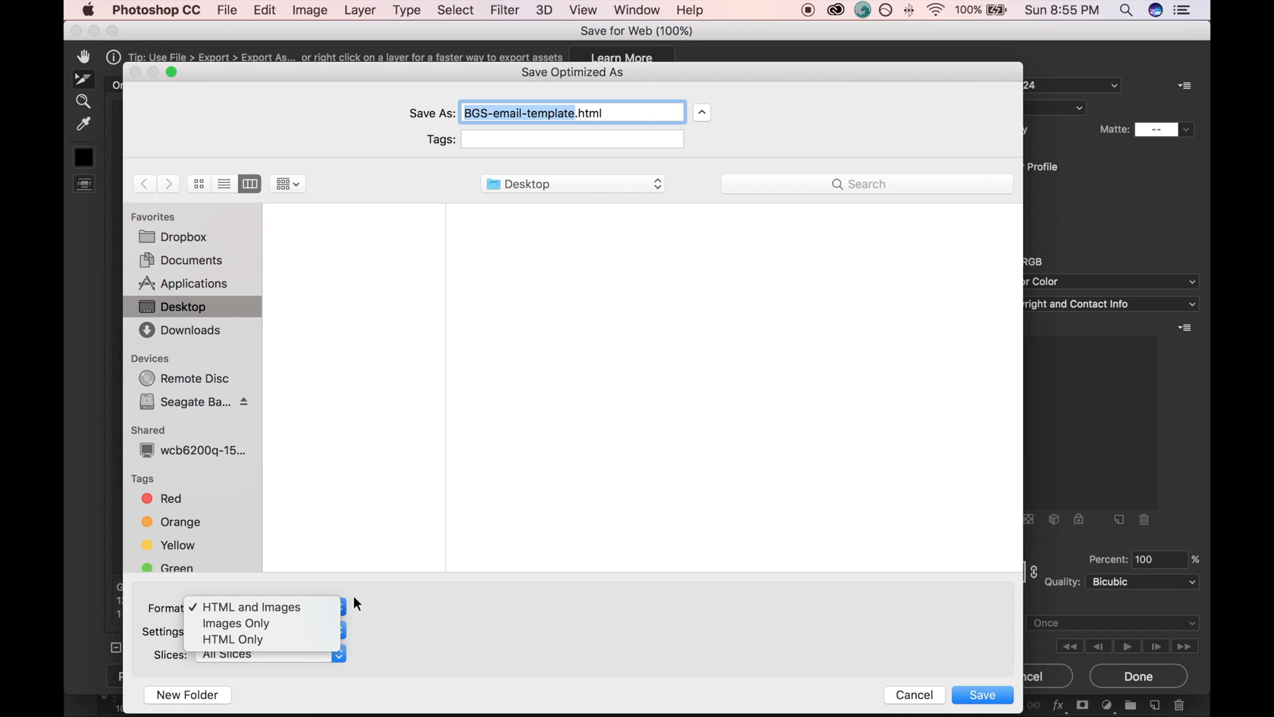
{"action": "left_click", "coordinate": [253, 606]}
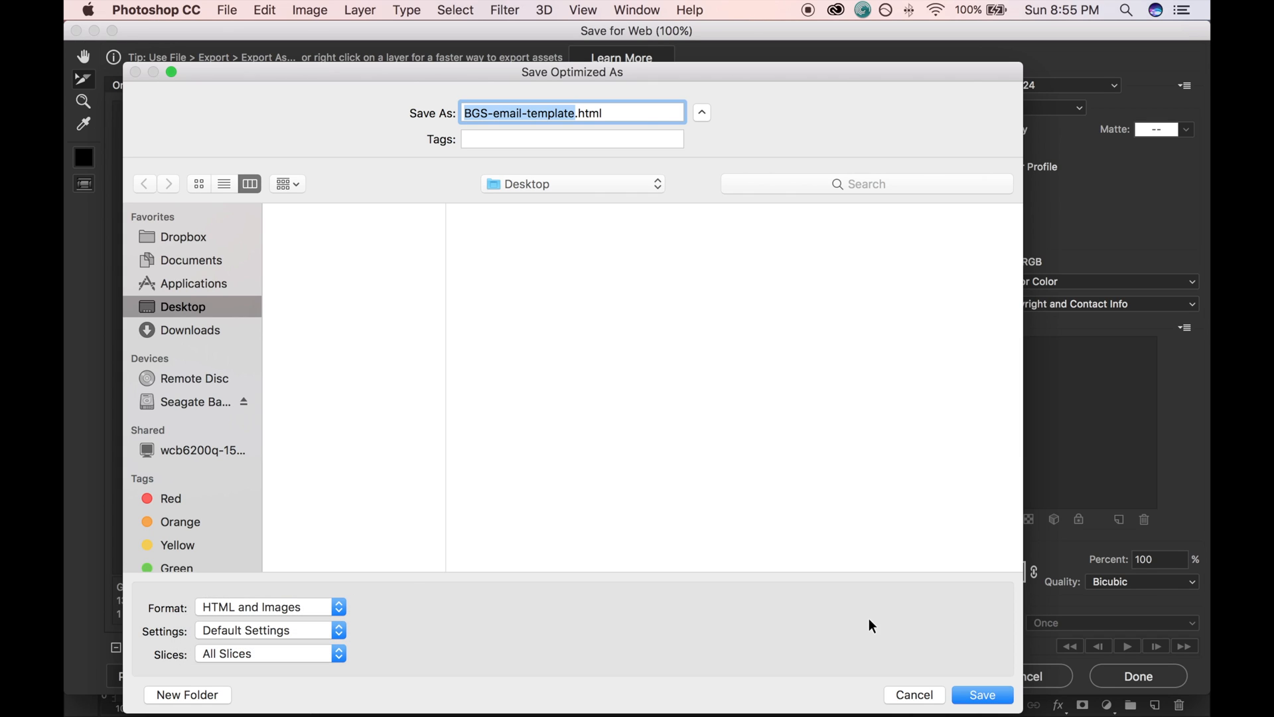
{"action": "left_click", "coordinate": [980, 694]}
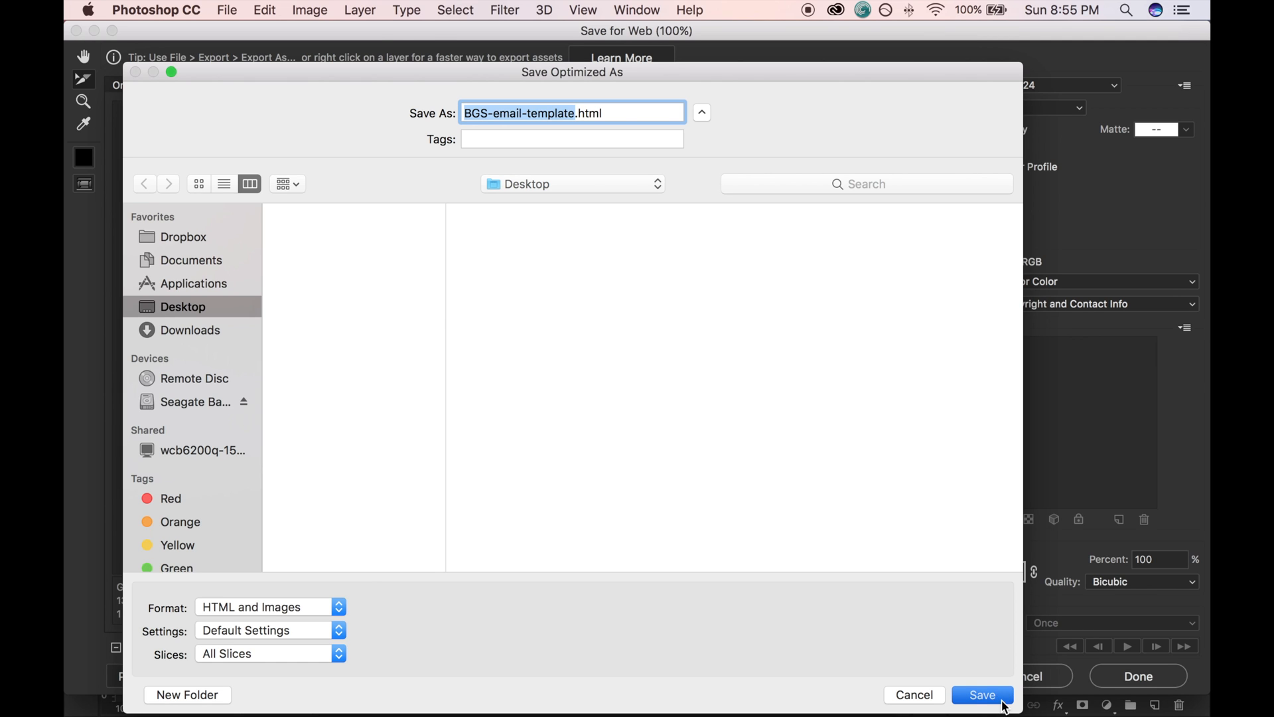
{"action": "left_click", "coordinate": [982, 694]}
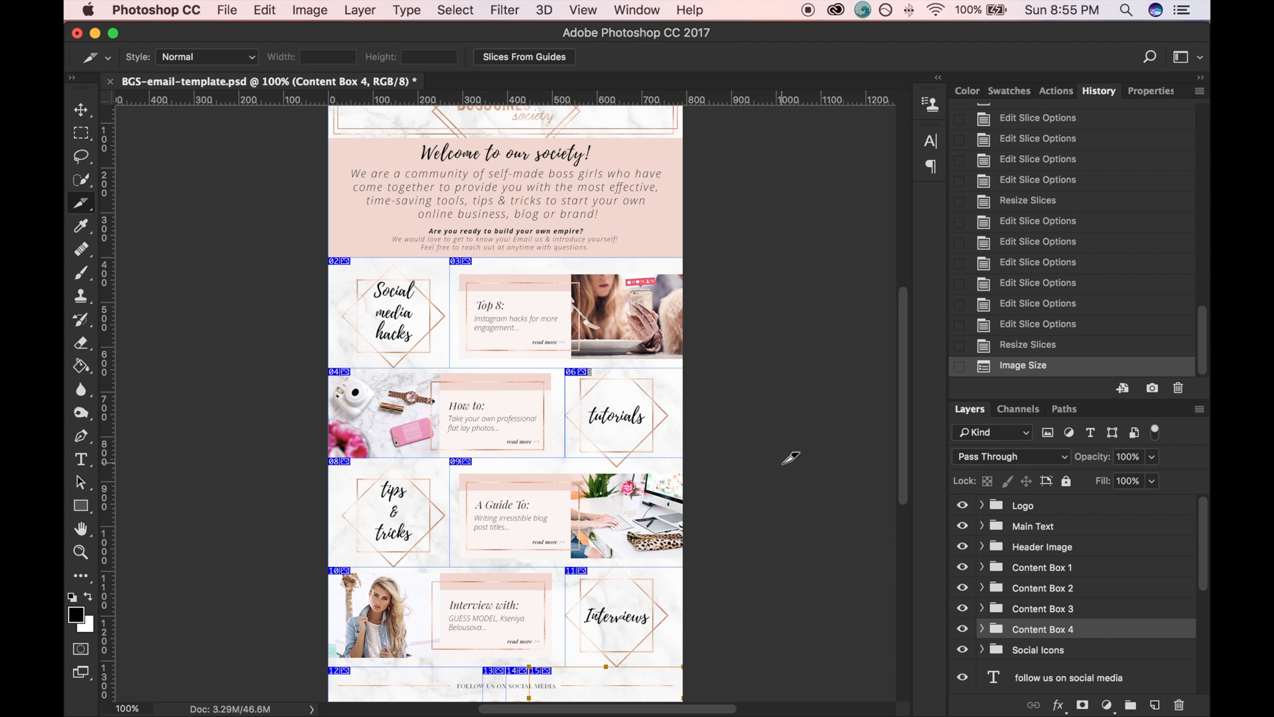